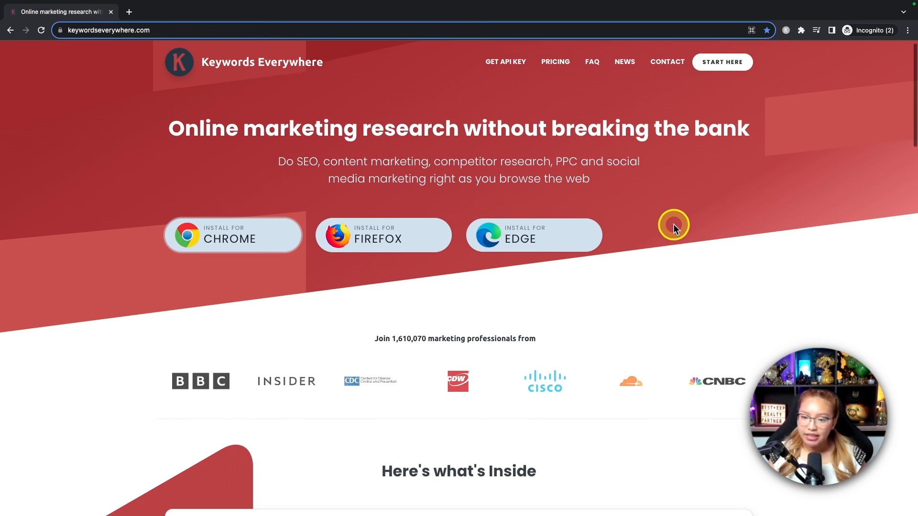
Browse the Keywords Everywhere site, check its subscription plans and prices, and return home
{"action": "scroll", "scroll_direction": "down", "scroll_amount": 3}
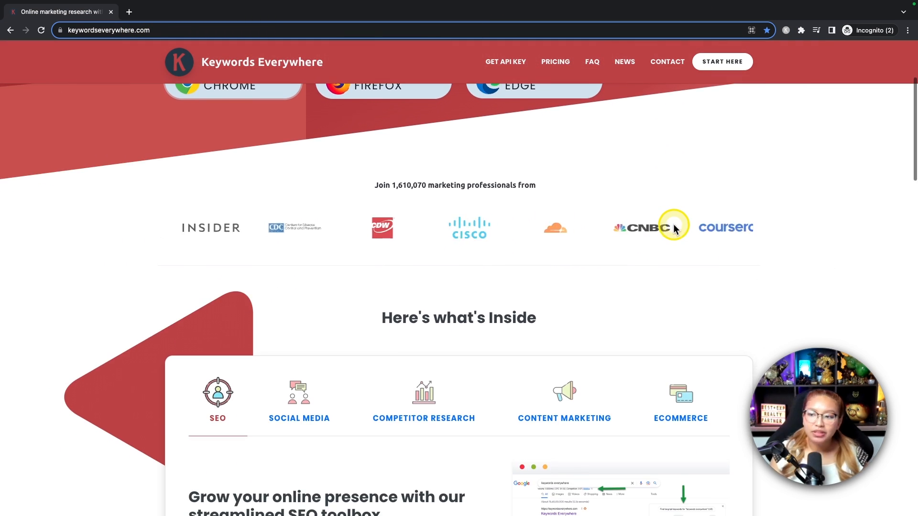
{"action": "scroll", "scroll_direction": "down", "scroll_amount": 3}
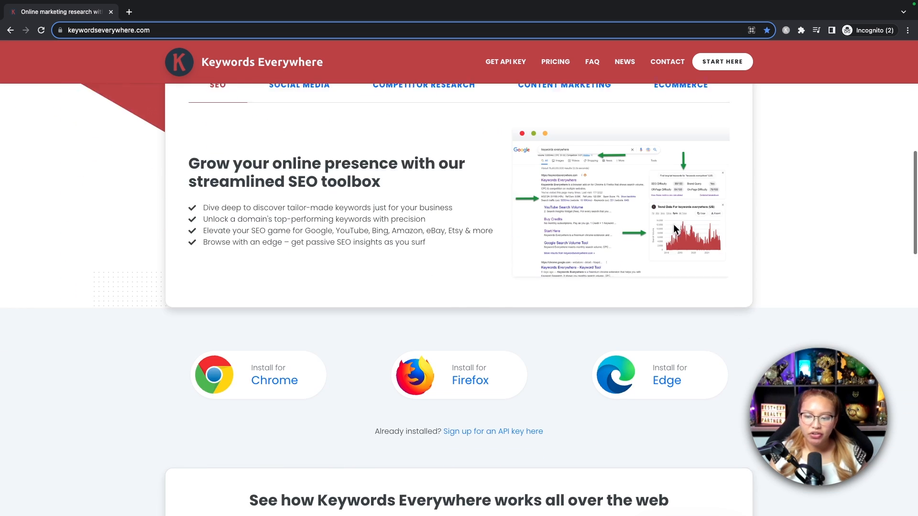
{"action": "scroll", "scroll_direction": "down", "scroll_amount": 3}
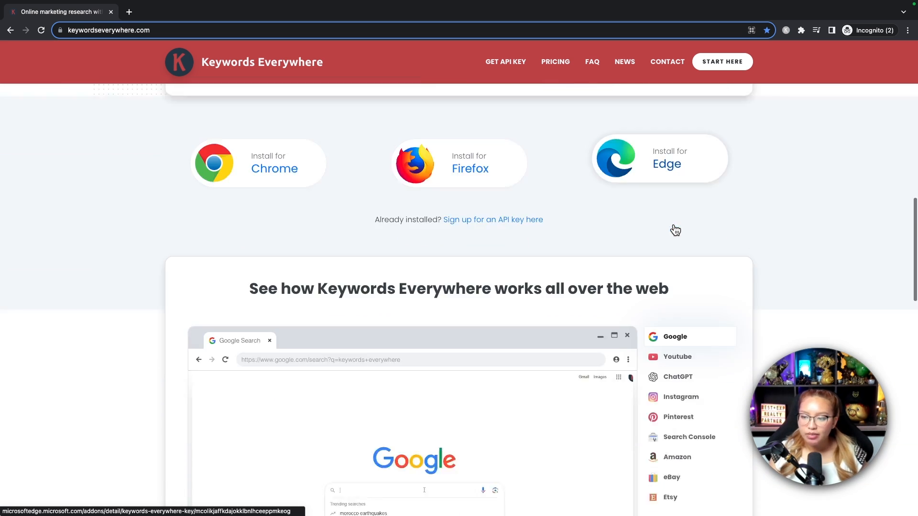
{"action": "scroll", "scroll_direction": "down", "scroll_amount": 3}
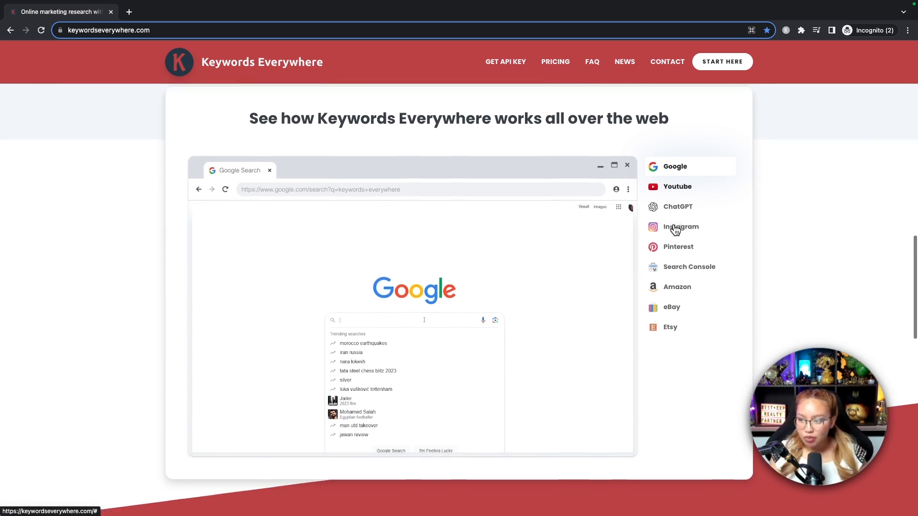
{"action": "scroll", "scroll_direction": "down", "scroll_amount": 3}
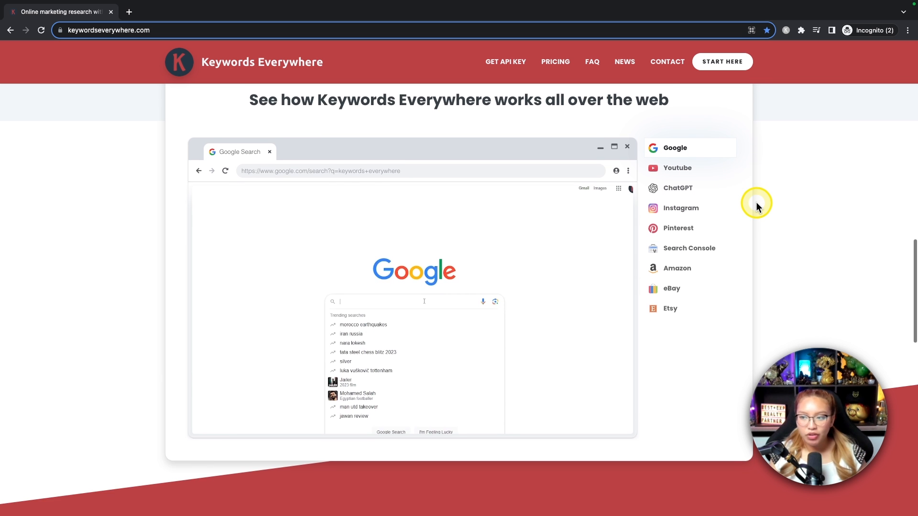
{"action": "scroll", "scroll_direction": "down", "scroll_amount": 3}
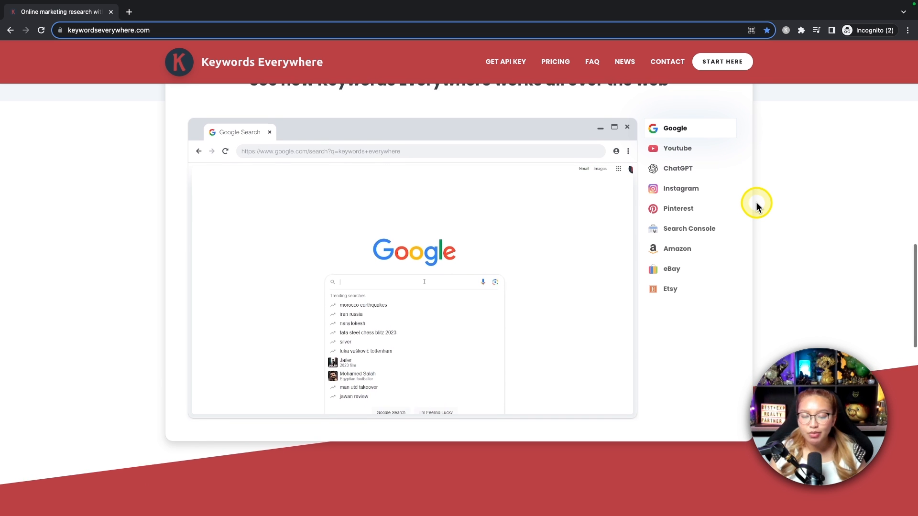
{"action": "scroll", "scroll_direction": "down", "scroll_amount": 3}
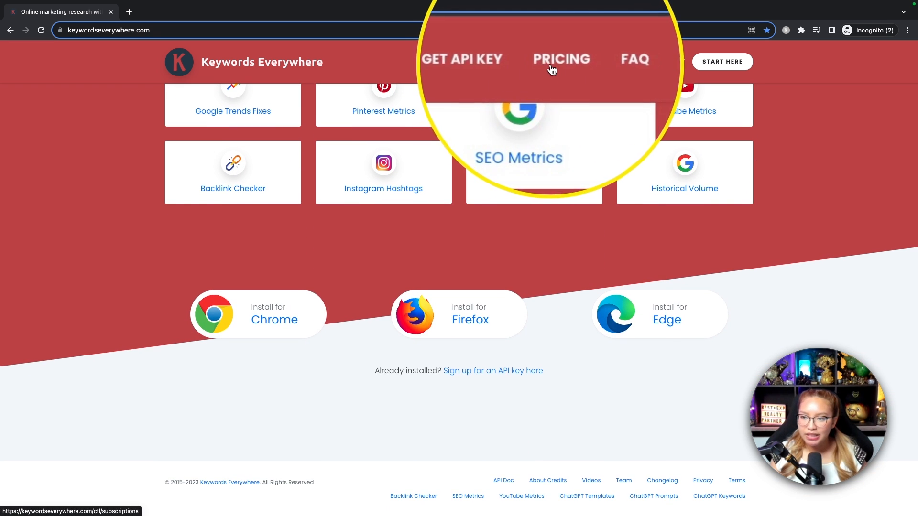
{"action": "left_click", "coordinate": [561, 58]}
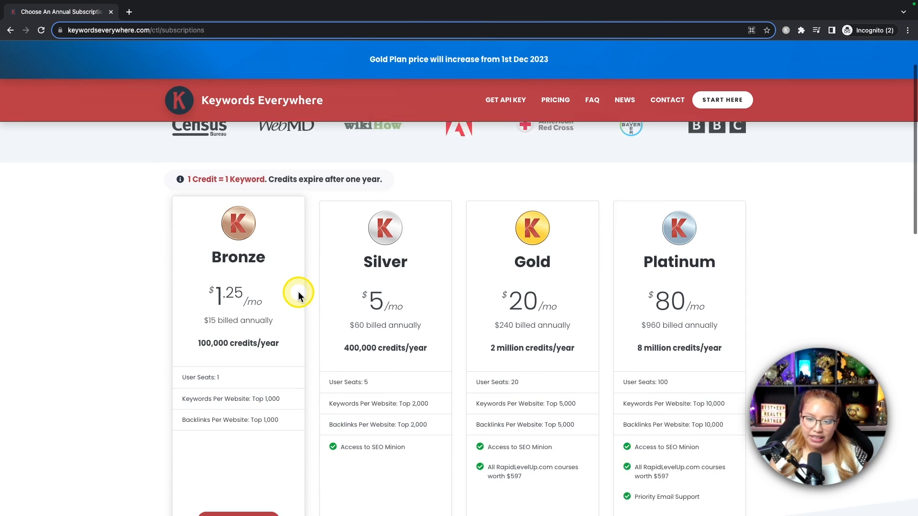
{"action": "scroll", "scroll_direction": "down", "scroll_amount": 3}
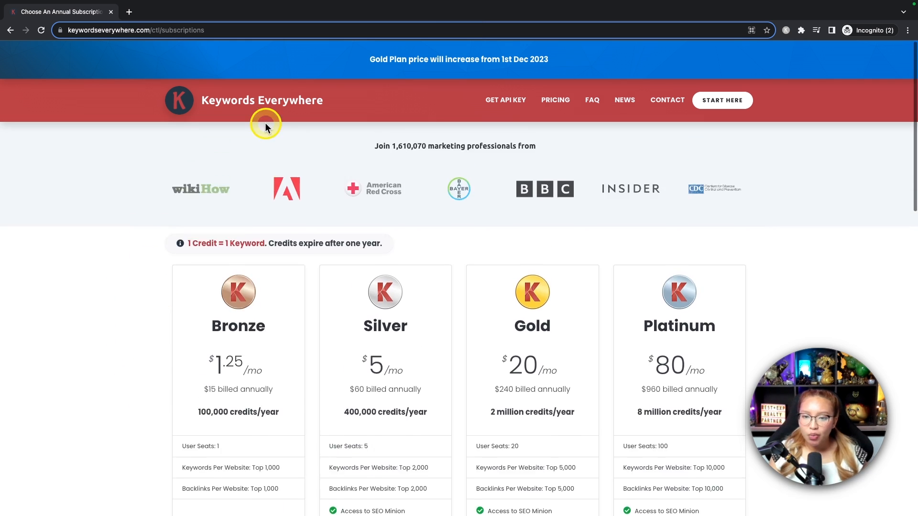
{"action": "left_click", "coordinate": [179, 99]}
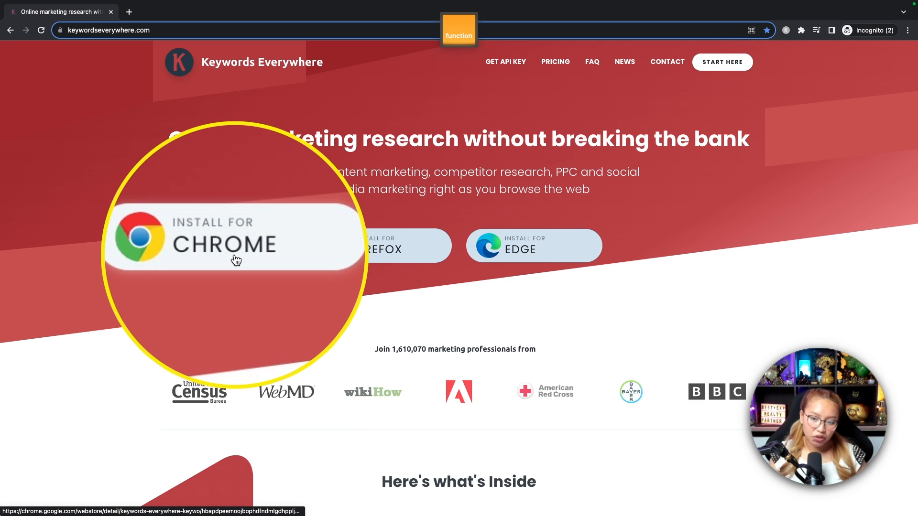
Open the extension's Chrome Web Store listing and toggle Keywords Everywhere to On
{"action": "left_click", "coordinate": [222, 244]}
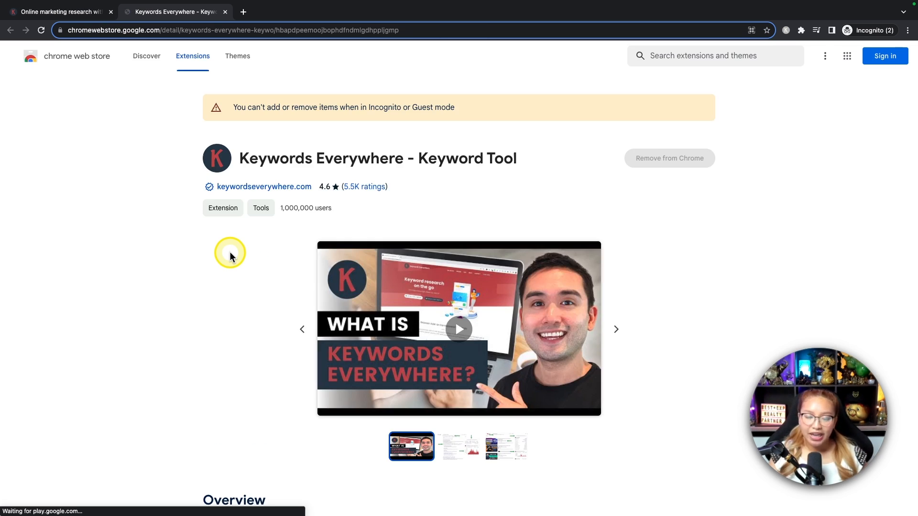
{"action": "mouse_move", "coordinate": [679, 168]}
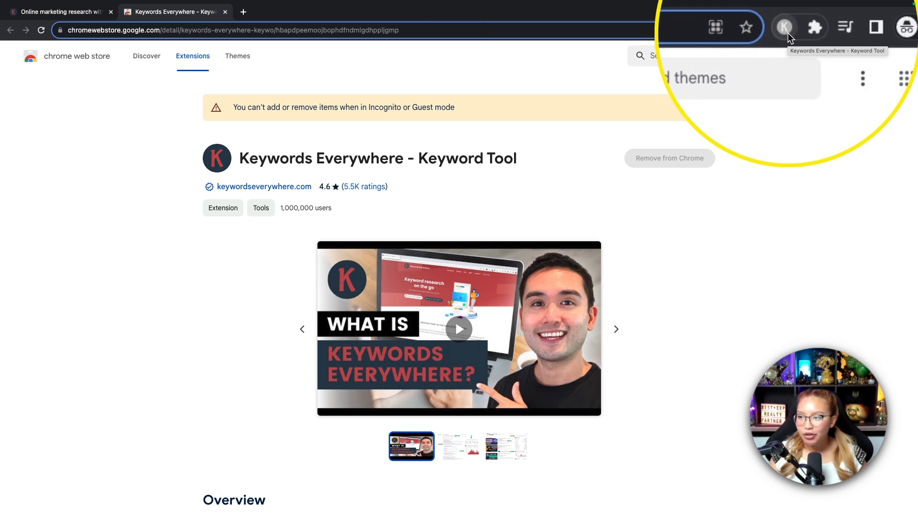
{"action": "left_click", "coordinate": [784, 27]}
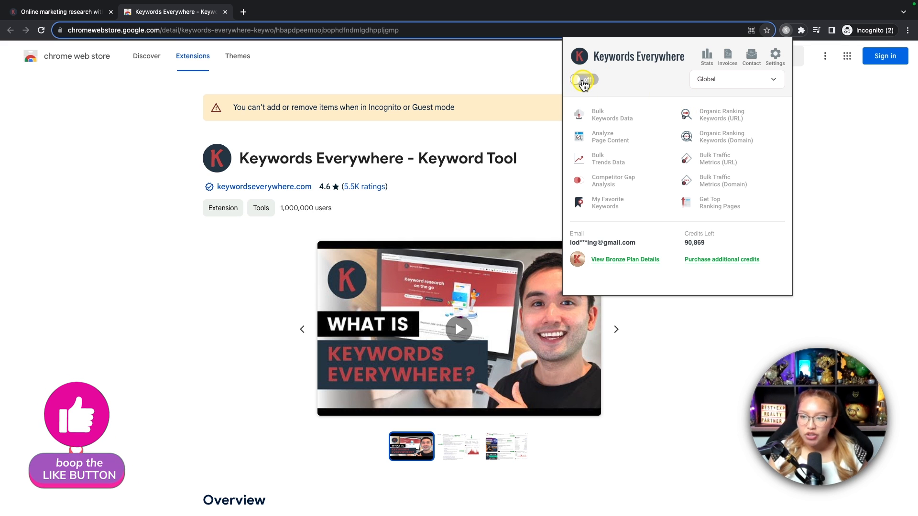
{"action": "left_click", "coordinate": [583, 80]}
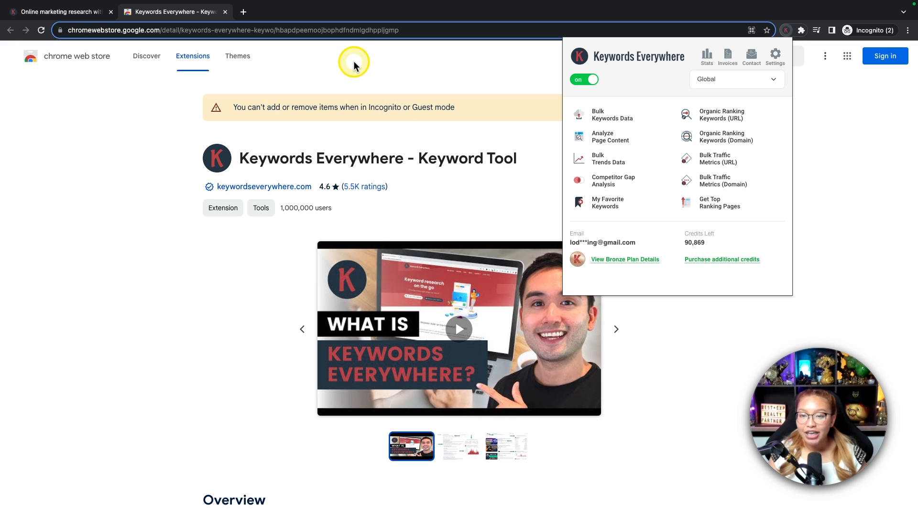
{"action": "left_click", "coordinate": [361, 61]}
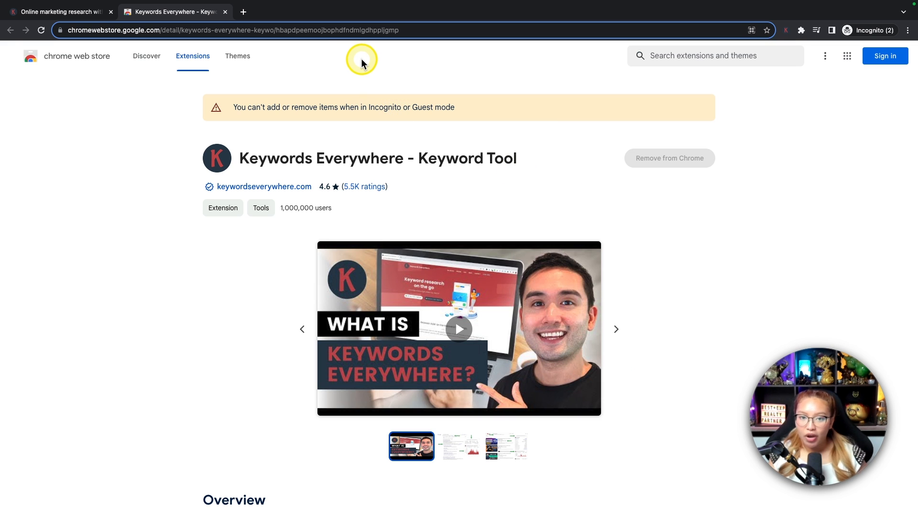
{"action": "mouse_move", "coordinate": [347, 61]}
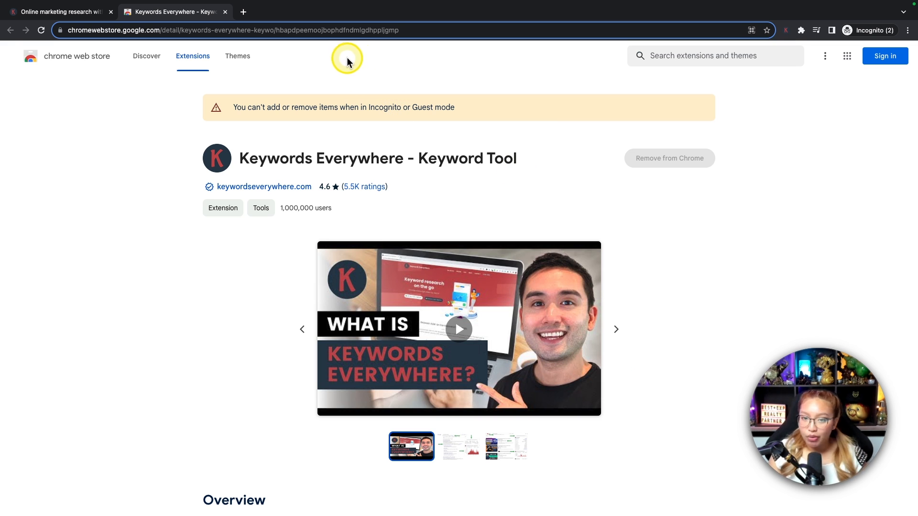
{"action": "mouse_move", "coordinate": [243, 11]}
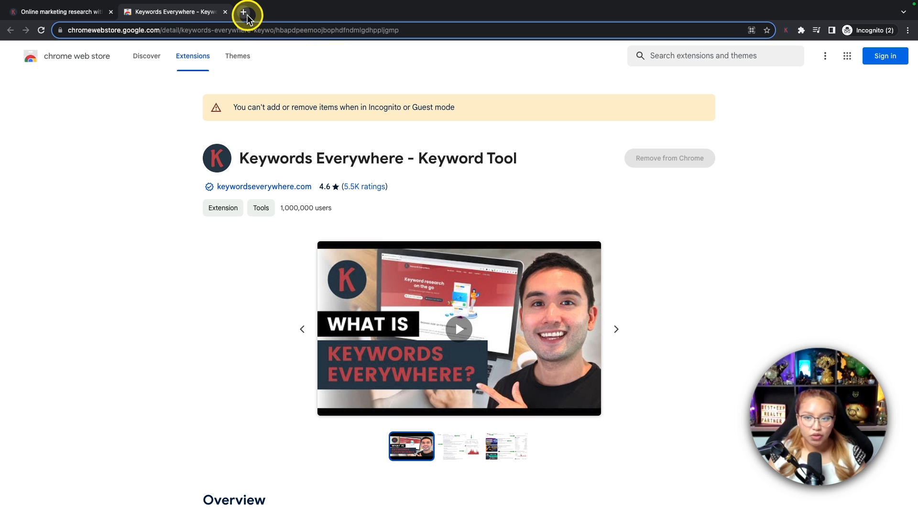
Google 'cost of living in portland oregon' in a new tab
{"action": "left_click", "coordinate": [242, 11]}
{"action": "type", "text": "google.ca"}
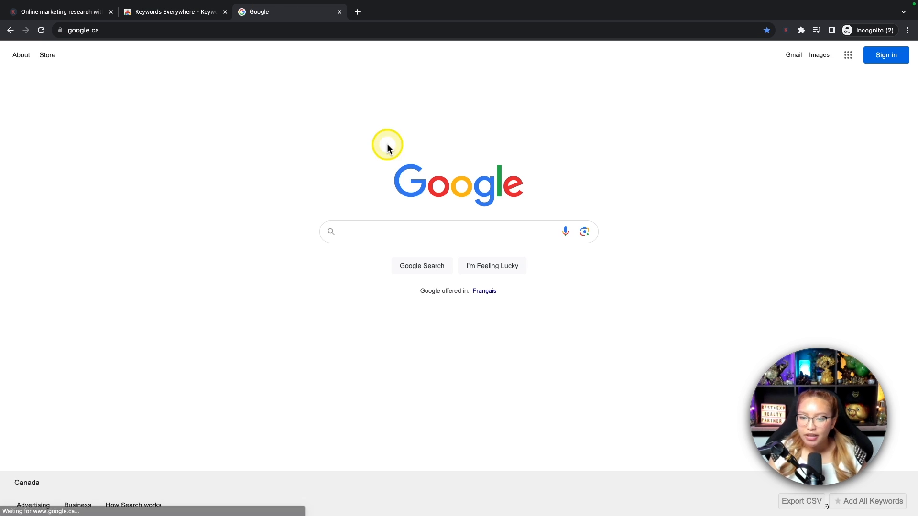
{"action": "mouse_move", "coordinate": [543, 180]}
{"action": "type", "text": "cost of living in port"}
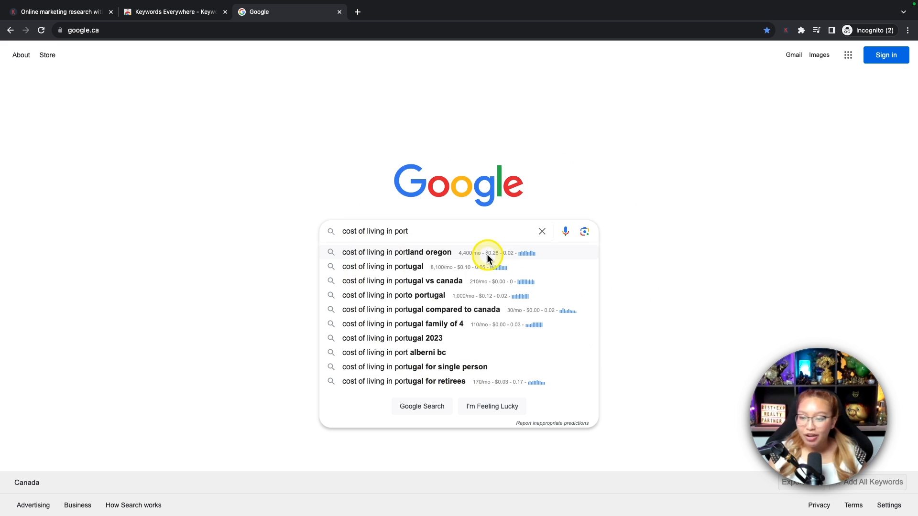
{"action": "mouse_move", "coordinate": [634, 262]}
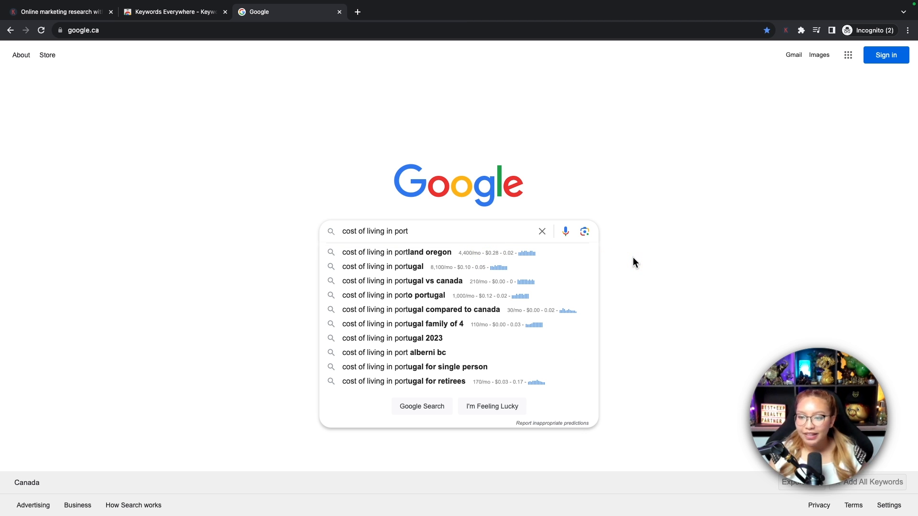
{"action": "mouse_move", "coordinate": [413, 256]}
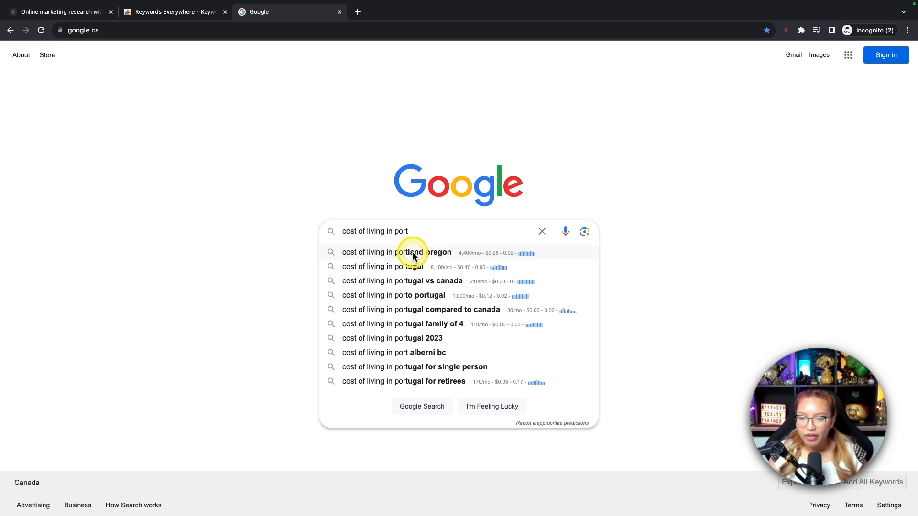
{"action": "left_click", "coordinate": [386, 252]}
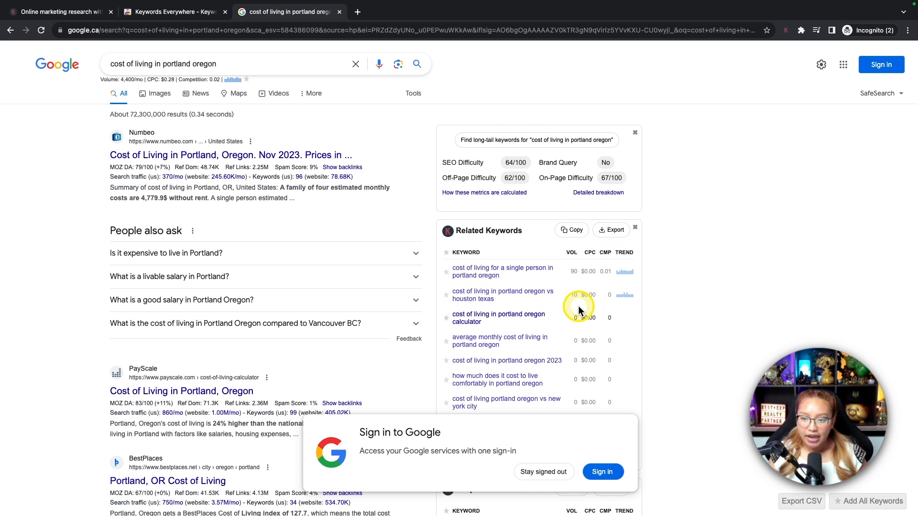
{"action": "scroll", "scroll_direction": "down", "scroll_amount": 3}
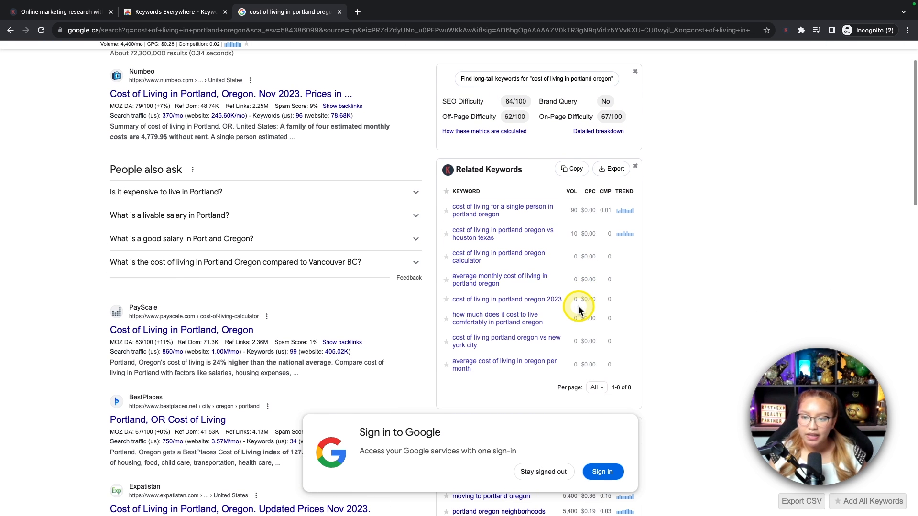
{"action": "scroll", "scroll_direction": "down", "scroll_amount": 3}
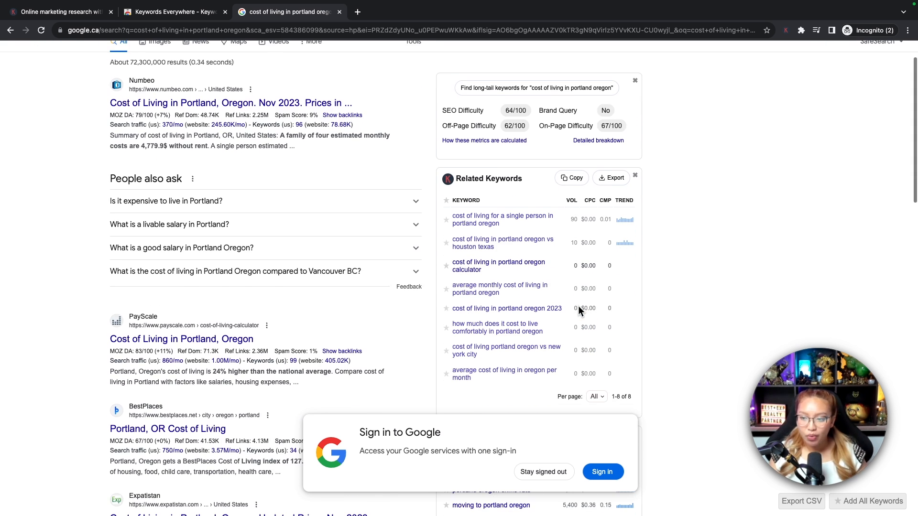
{"action": "scroll", "scroll_direction": "down", "scroll_amount": 3}
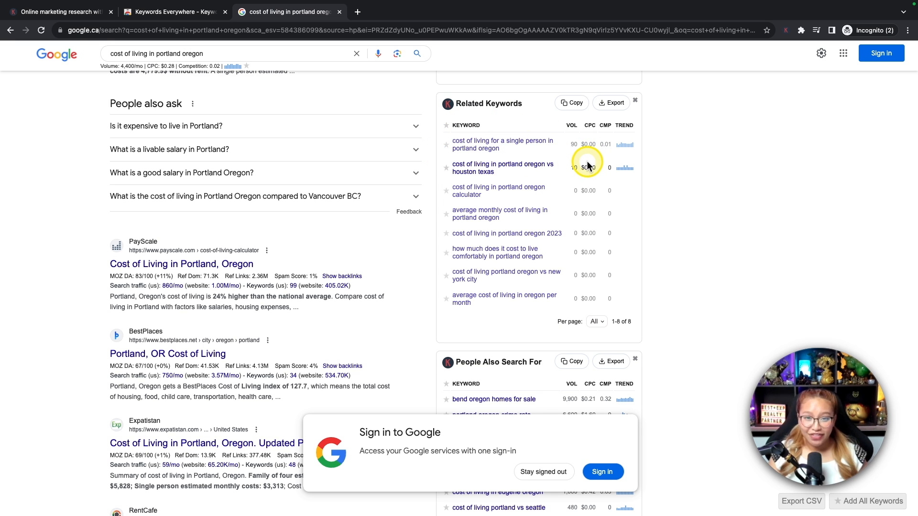
{"action": "mouse_move", "coordinate": [655, 199]}
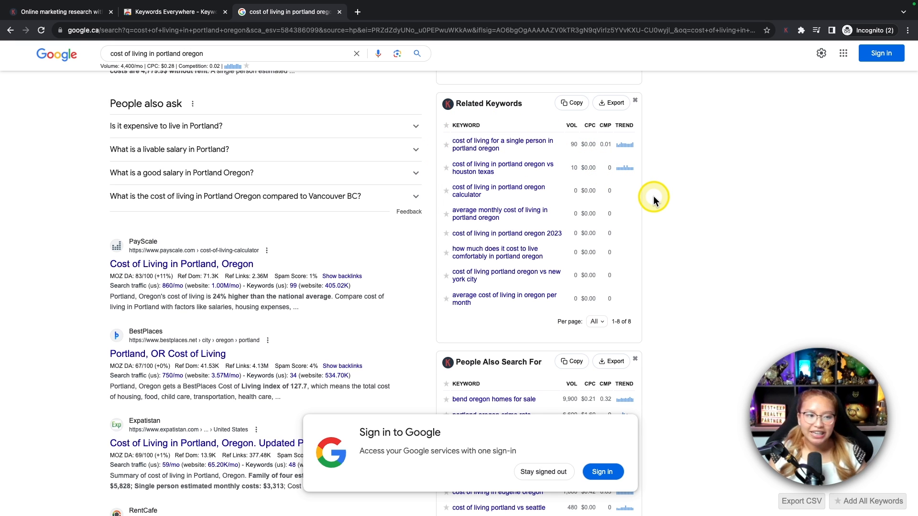
{"action": "mouse_move", "coordinate": [727, 197]}
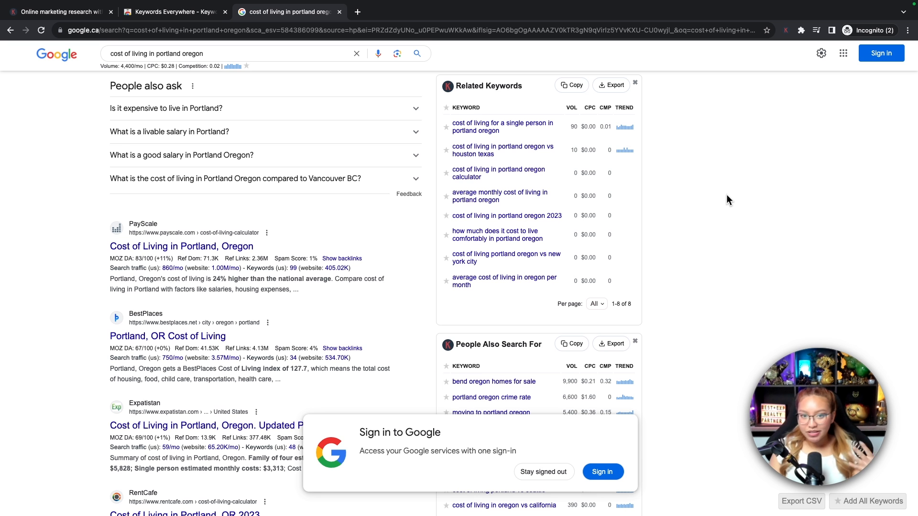
{"action": "scroll", "scroll_direction": "down", "scroll_amount": 3}
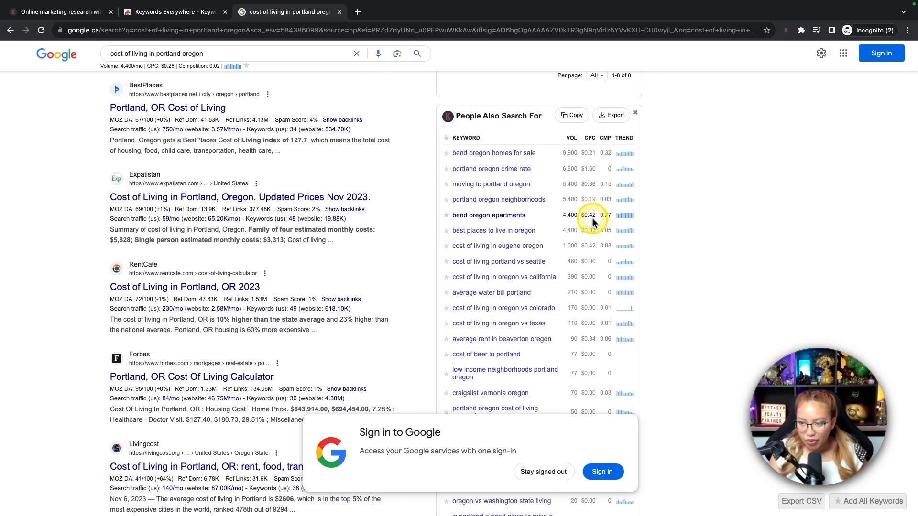
{"action": "scroll", "scroll_direction": "down", "scroll_amount": 3}
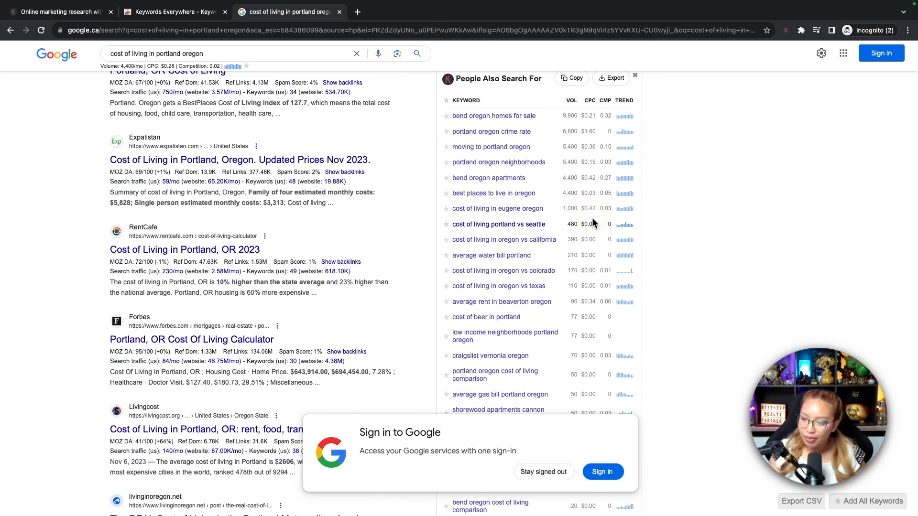
{"action": "scroll", "scroll_direction": "down", "scroll_amount": 3}
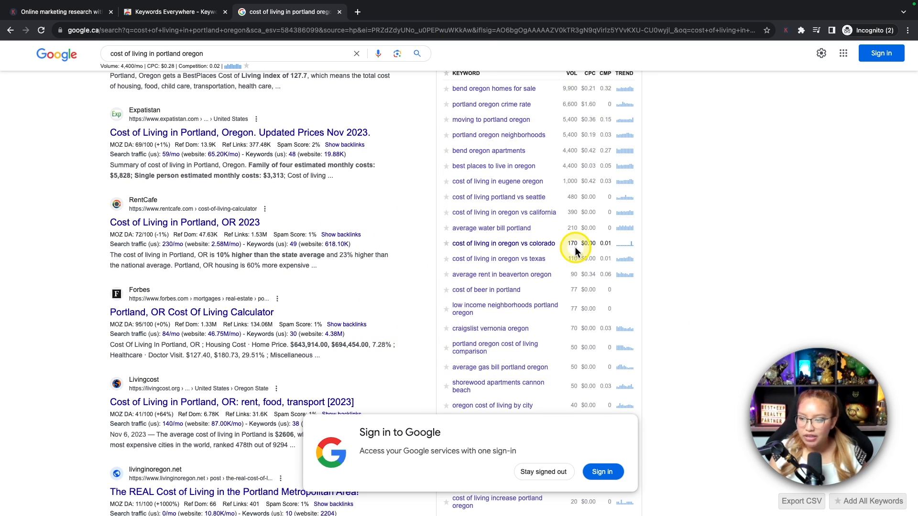
{"action": "scroll", "scroll_direction": "down", "scroll_amount": 3}
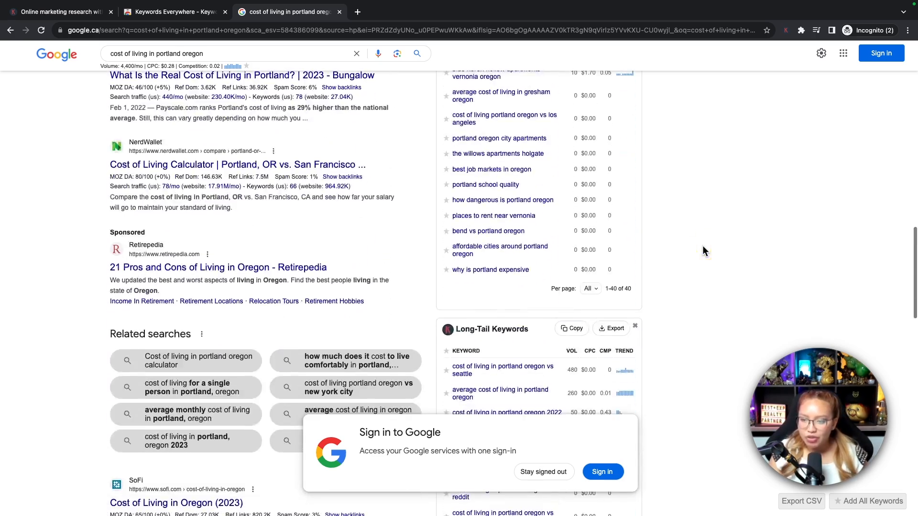
{"action": "scroll", "scroll_direction": "down", "scroll_amount": 3}
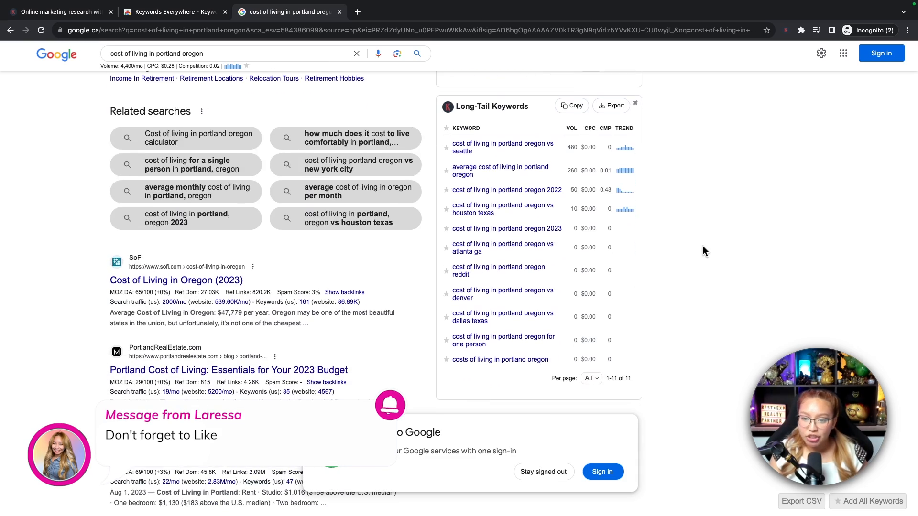
{"action": "scroll", "scroll_direction": "down", "scroll_amount": 3}
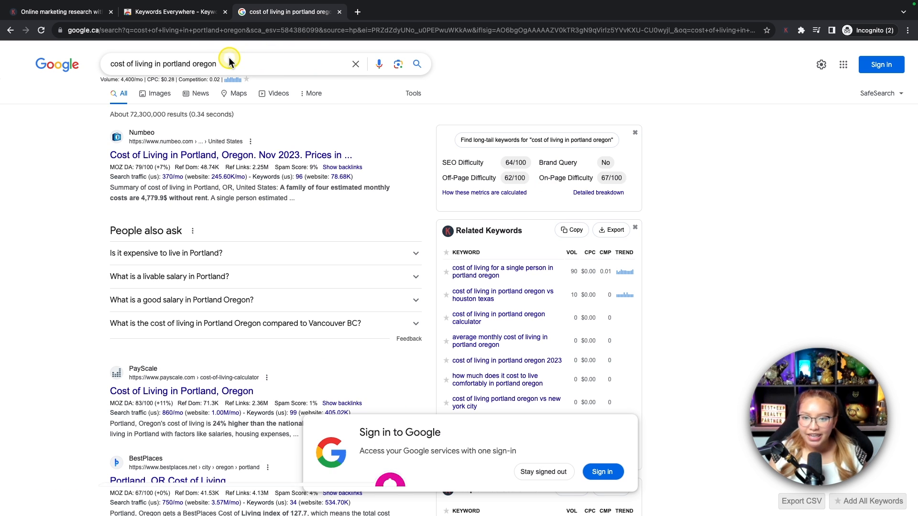
Search YouTube for 'cost of living in portland oregon' and review Search Insights and Most Used Tags
{"action": "key", "text": "cmd+c"}
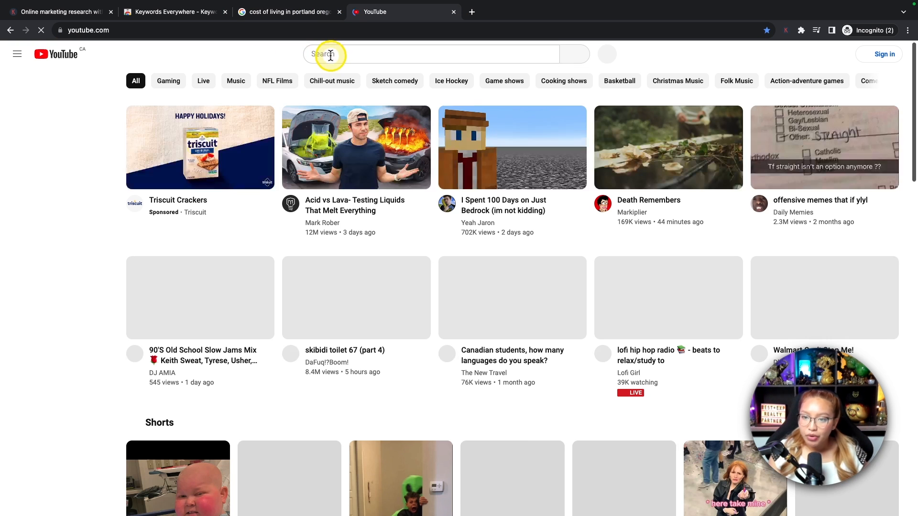
{"action": "type", "text": "cost of living in portland oregon"}
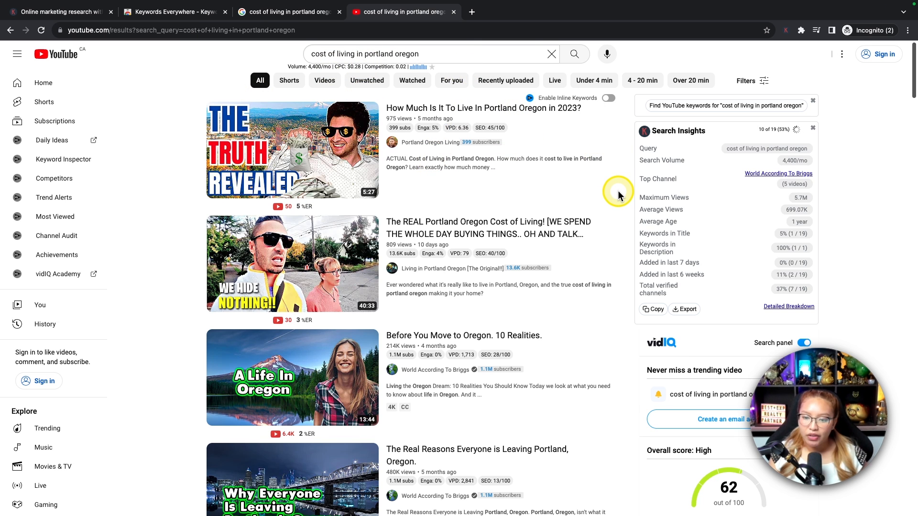
{"action": "scroll", "scroll_direction": "down", "scroll_amount": 3}
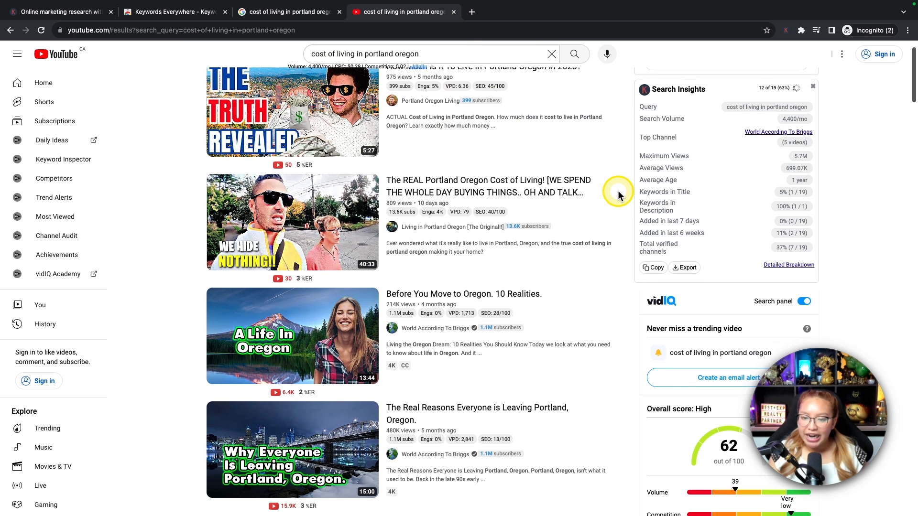
{"action": "scroll", "scroll_direction": "up", "scroll_amount": 3}
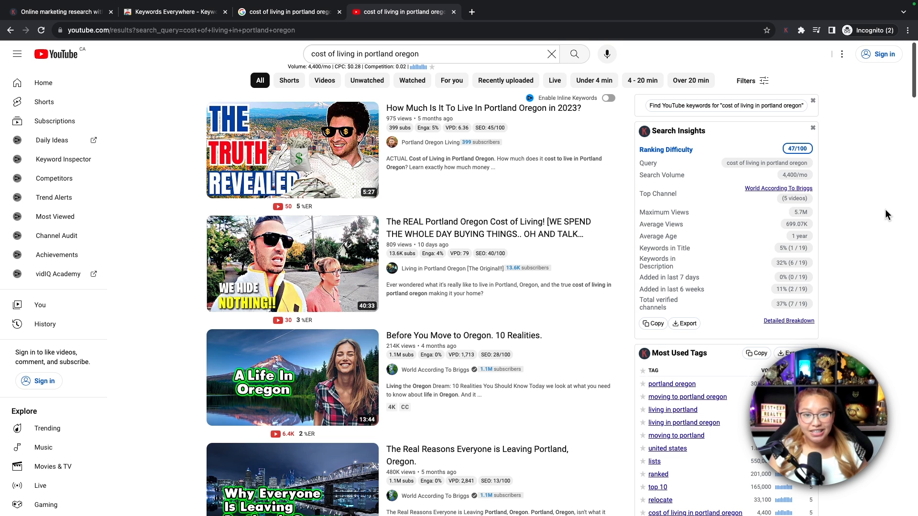
{"action": "scroll", "scroll_direction": "down", "scroll_amount": 3}
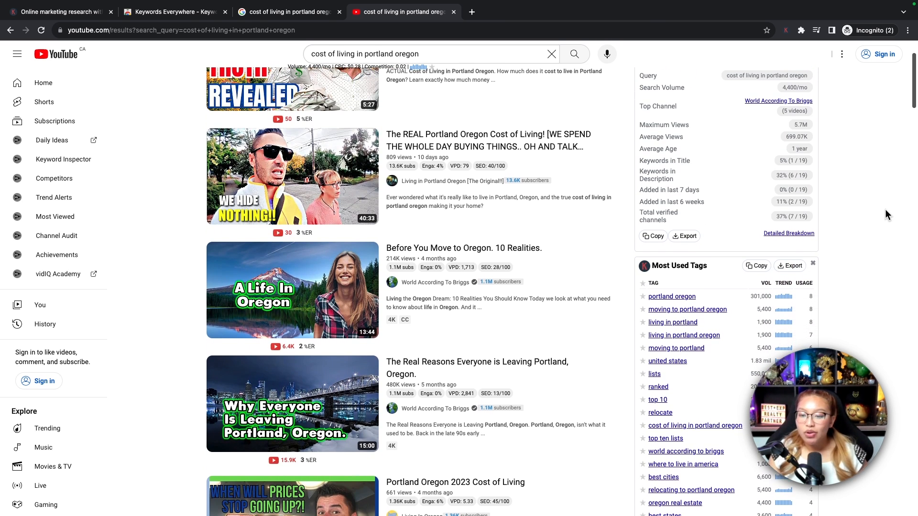
{"action": "scroll", "scroll_direction": "down", "scroll_amount": 3}
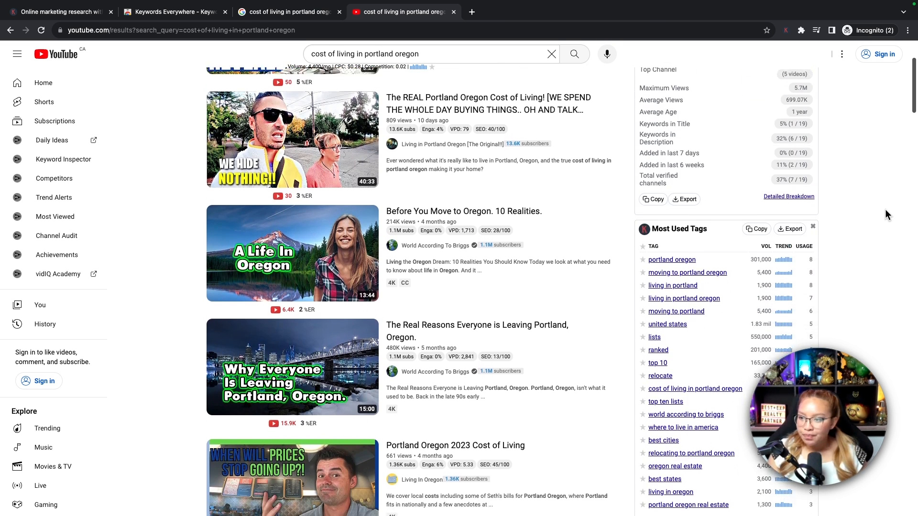
{"action": "scroll", "scroll_direction": "down", "scroll_amount": 3}
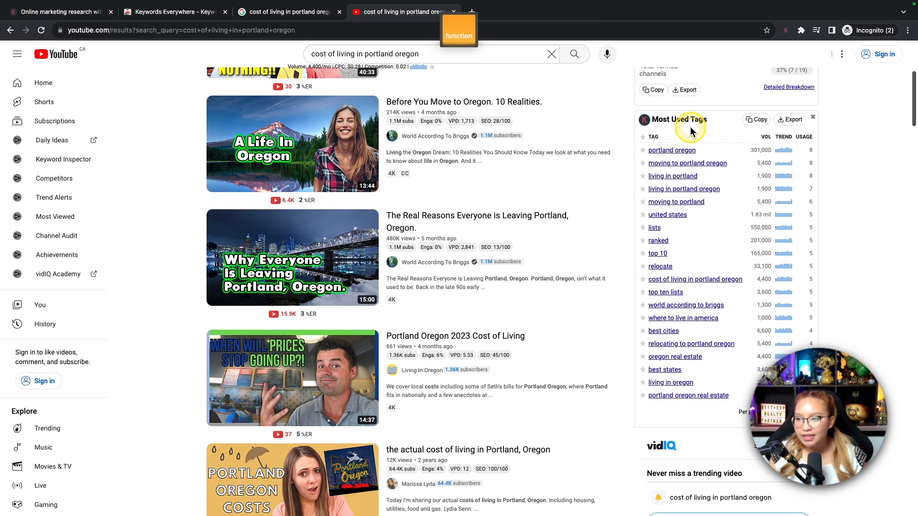
{"action": "mouse_move", "coordinate": [858, 200]}
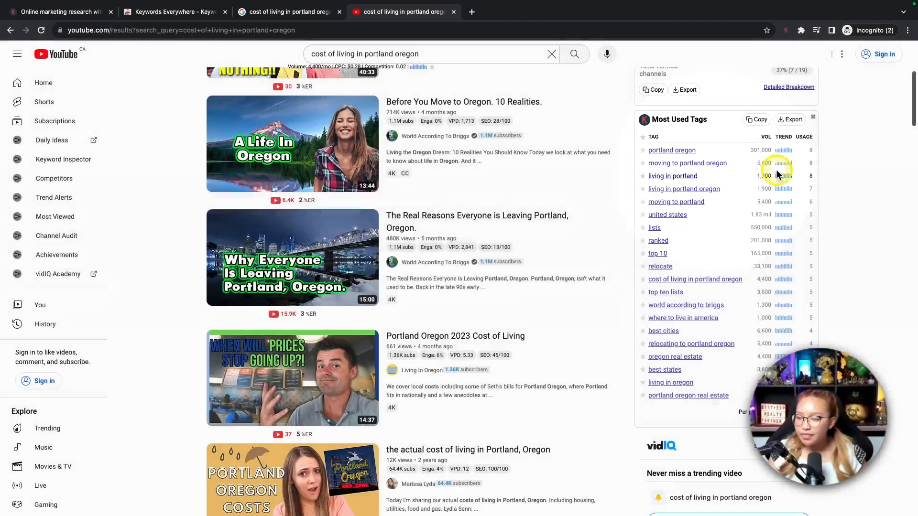
{"action": "scroll", "scroll_direction": "down", "scroll_amount": 3}
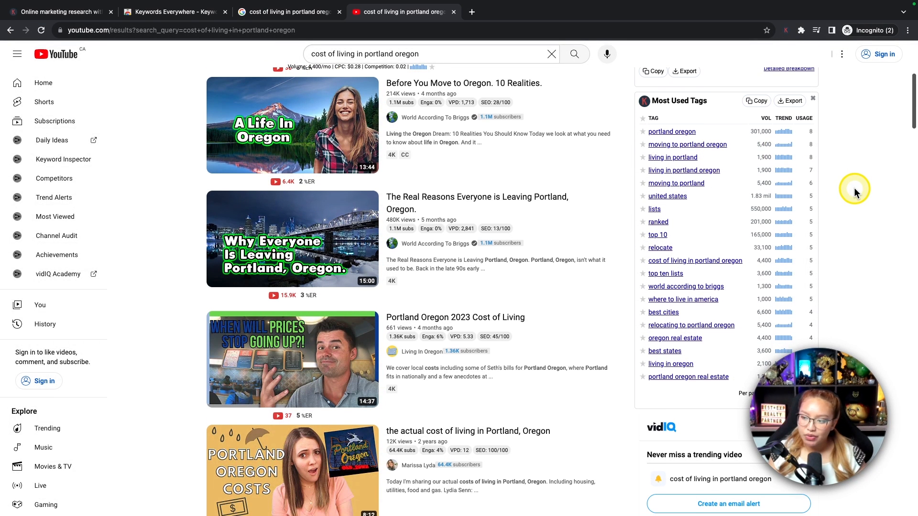
{"action": "scroll", "scroll_direction": "down", "scroll_amount": 3}
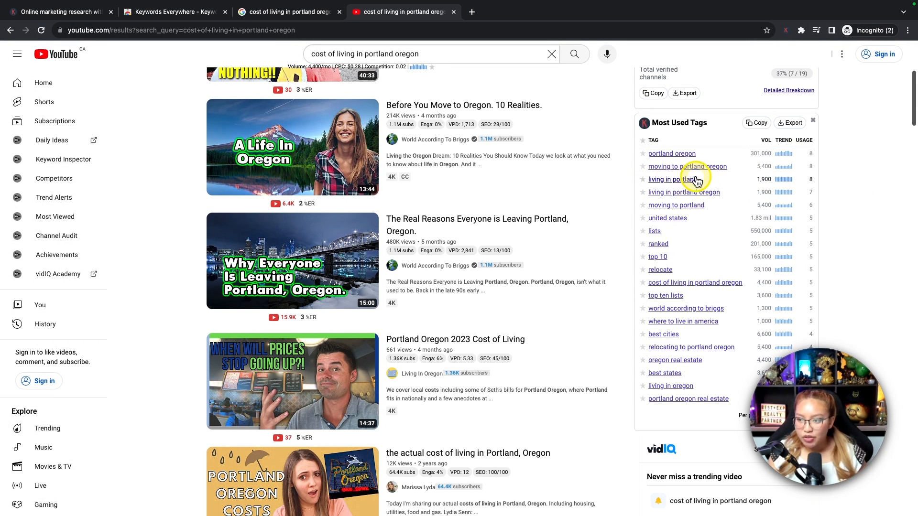
{"action": "mouse_move", "coordinate": [718, 173]}
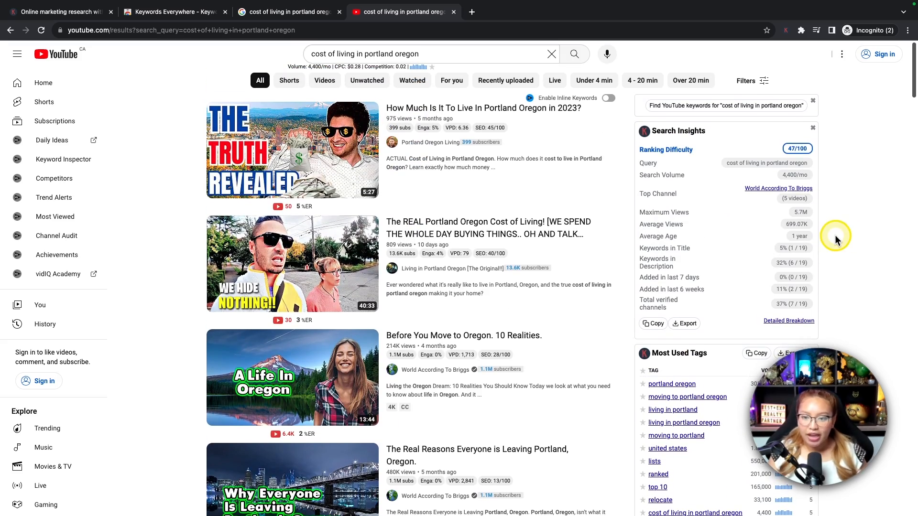
{"action": "mouse_move", "coordinate": [848, 235]}
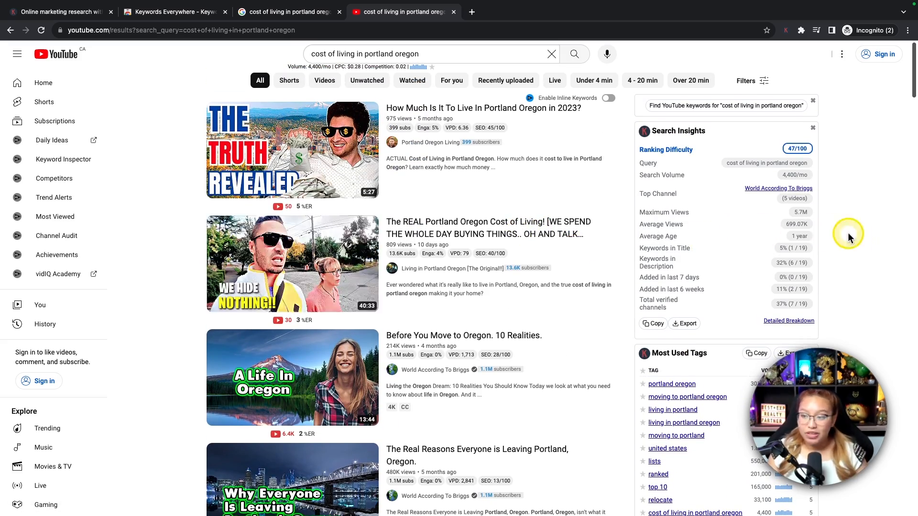
{"action": "scroll", "scroll_direction": "down", "scroll_amount": 3}
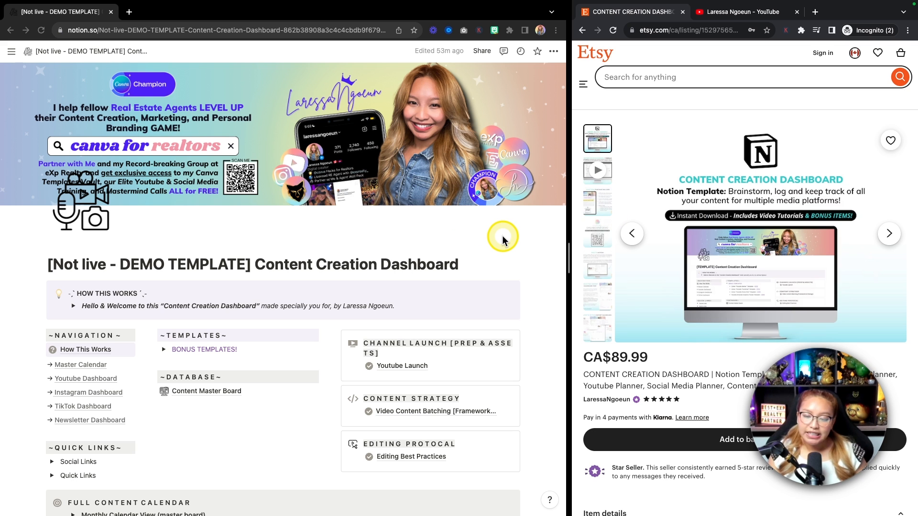
Advance the YouTube dashboard calendar to December 2023 and add an entry on December 6
{"action": "scroll", "scroll_direction": "down", "scroll_amount": 3}
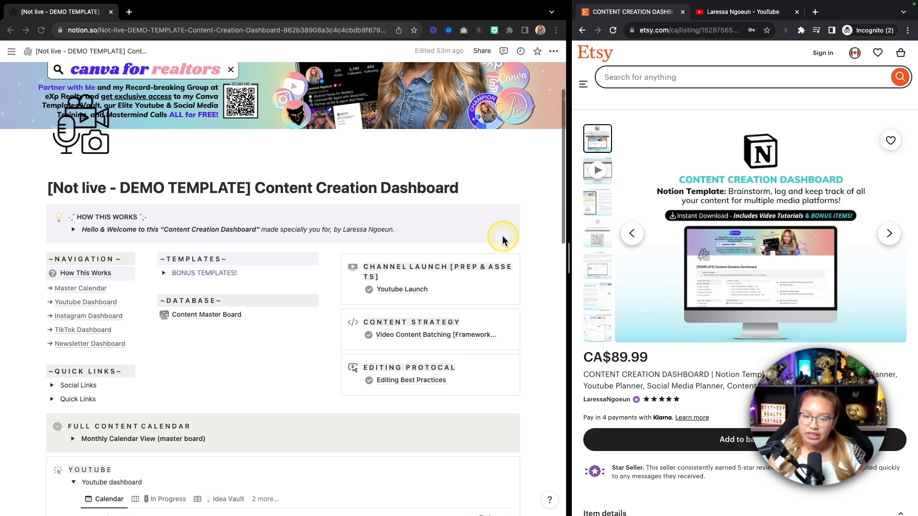
{"action": "scroll", "scroll_direction": "down", "scroll_amount": 3}
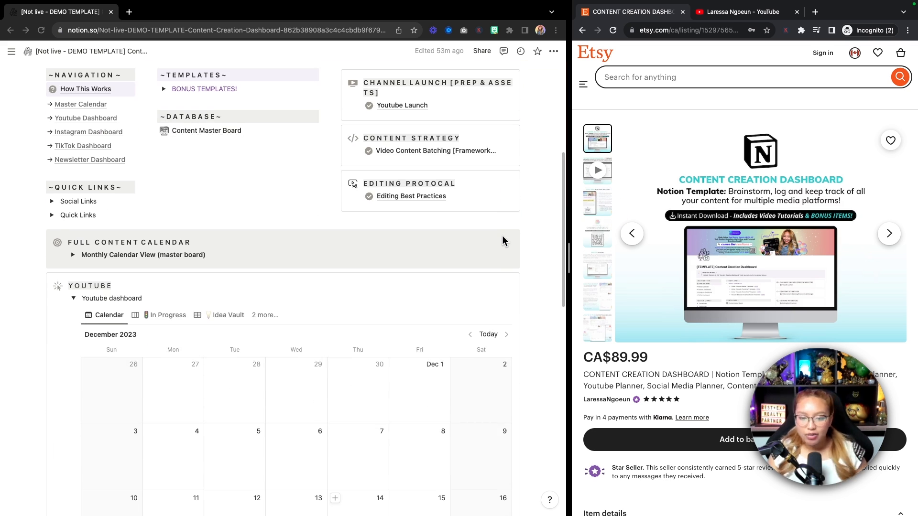
{"action": "scroll", "scroll_direction": "down", "scroll_amount": 3}
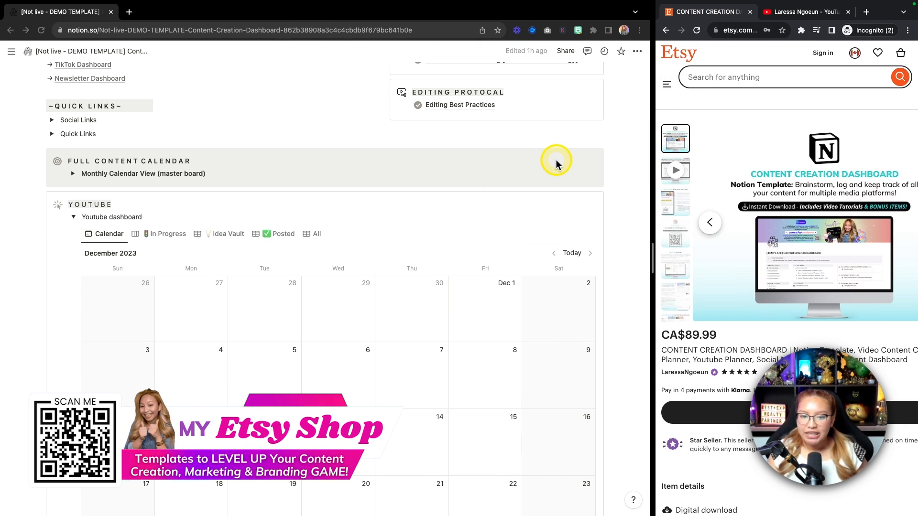
{"action": "scroll", "scroll_direction": "down", "scroll_amount": 3}
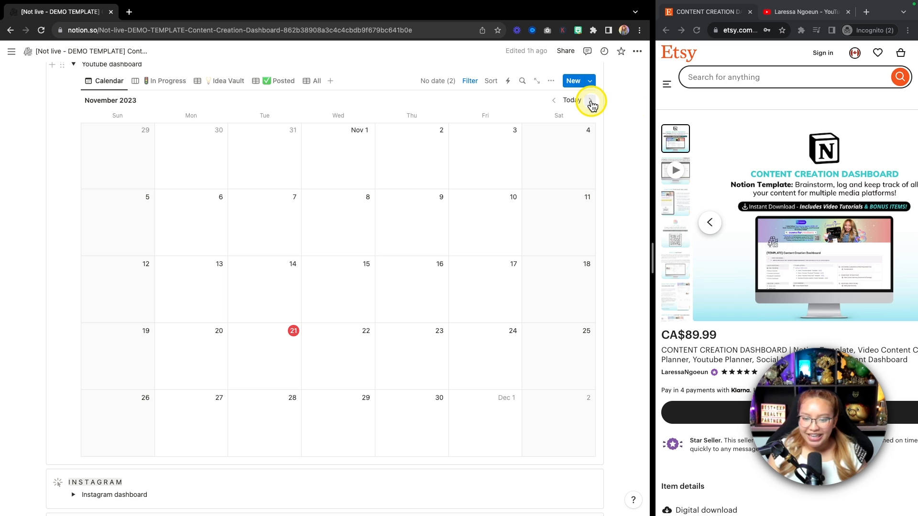
{"action": "left_click", "coordinate": [591, 100]}
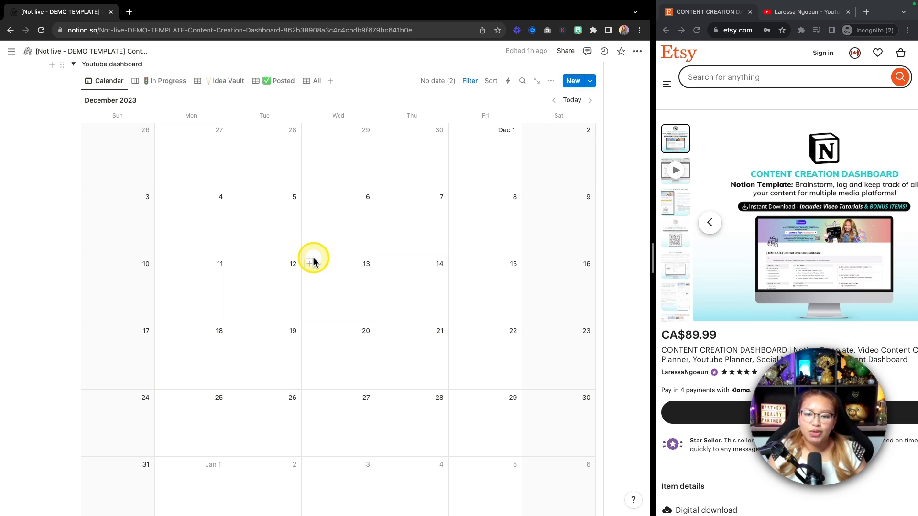
{"action": "mouse_move", "coordinate": [311, 197]}
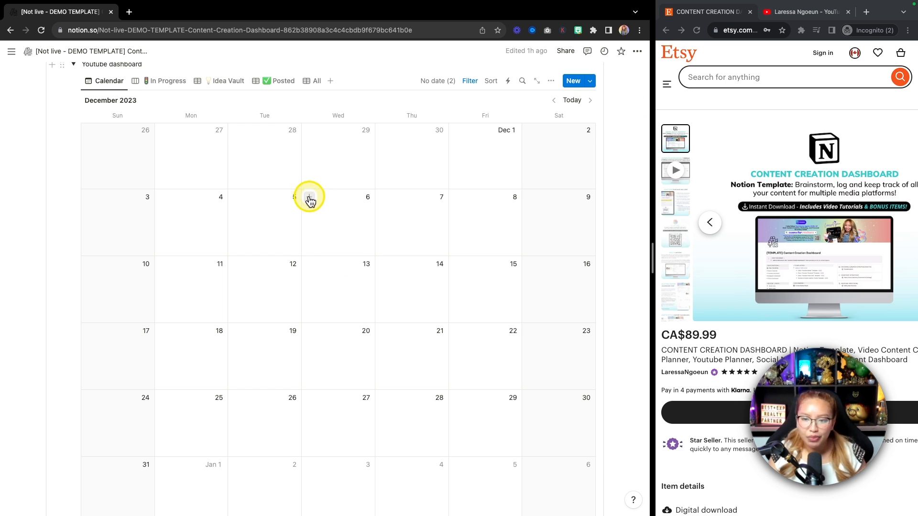
{"action": "left_click", "coordinate": [310, 197]}
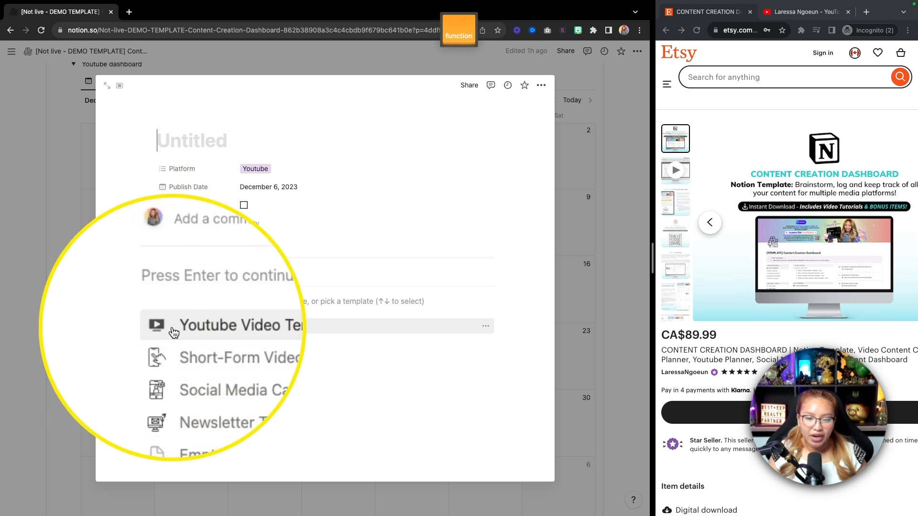
Apply the YouTube video template, title it 'Cost of Living In Portland Oregon in 2024', open full page
{"action": "left_click", "coordinate": [241, 325]}
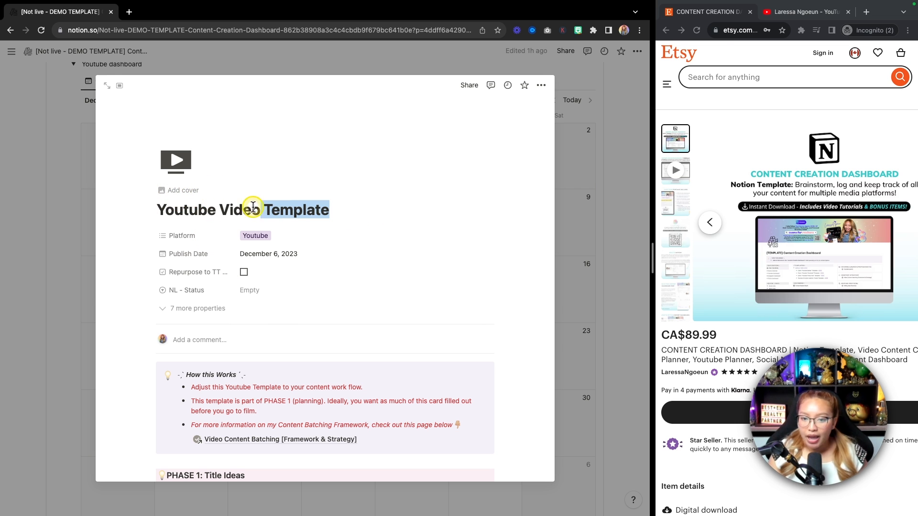
{"action": "type", "text": "Cost of Living"}
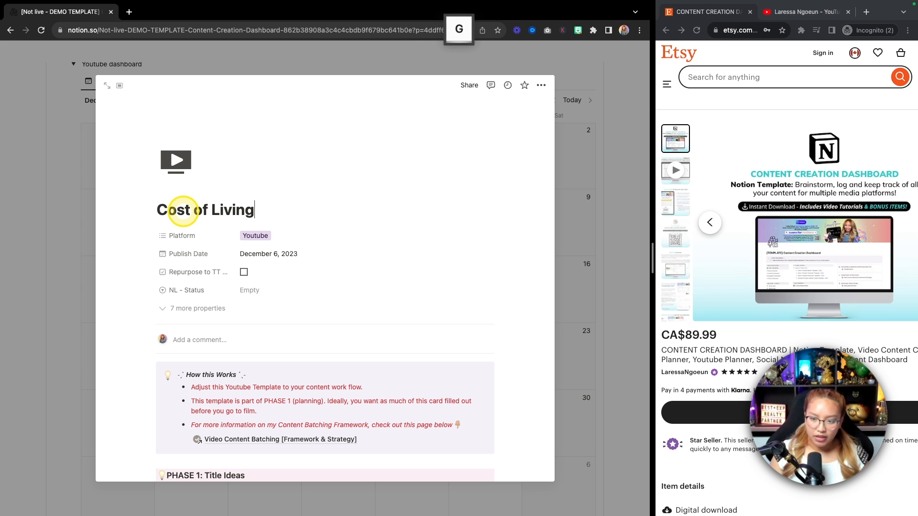
{"action": "type", "text": "In Port"}
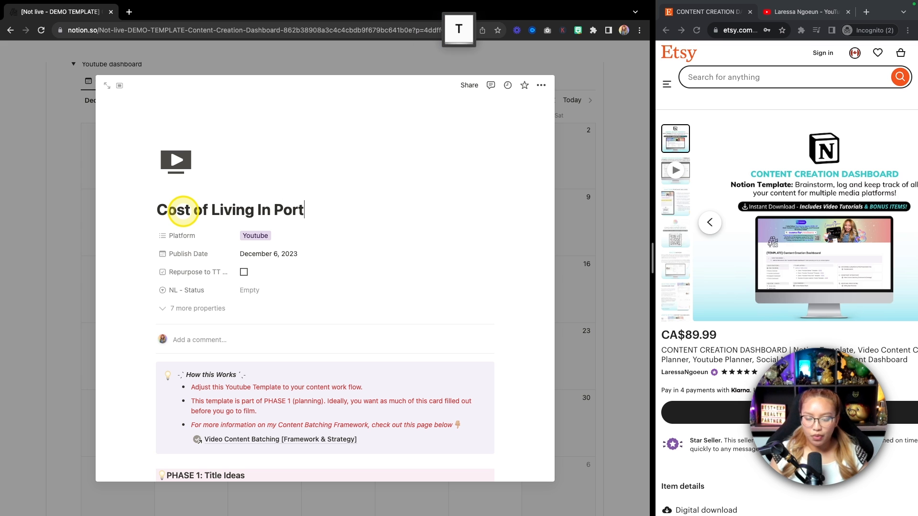
{"action": "type", "text": ";an"}
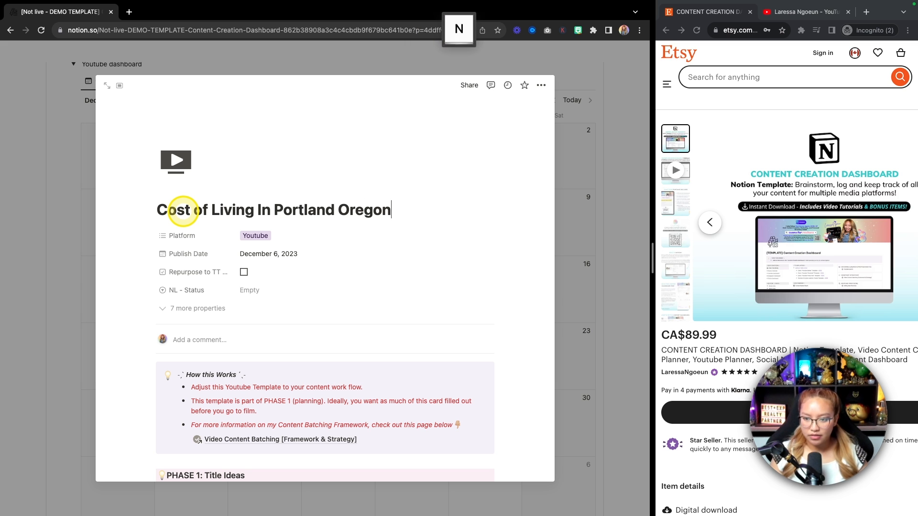
{"action": "type", "text": "in 2024"}
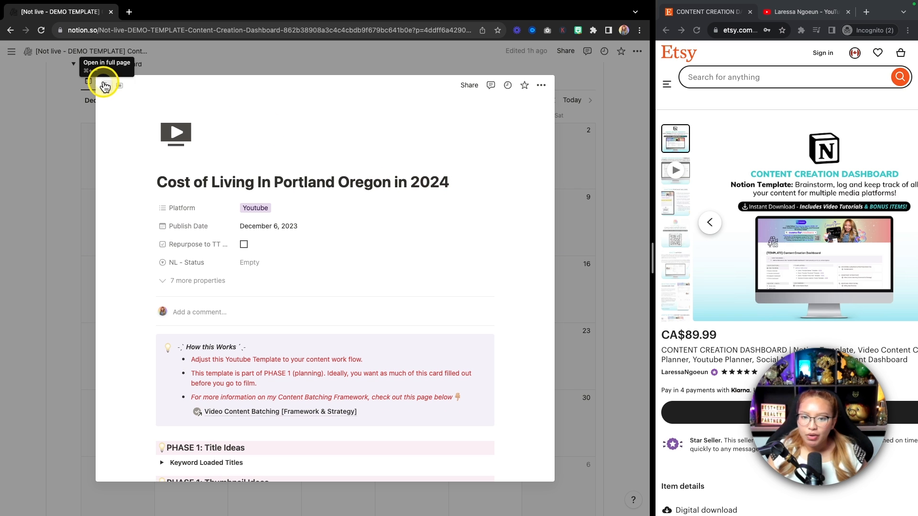
{"action": "left_click", "coordinate": [105, 86]}
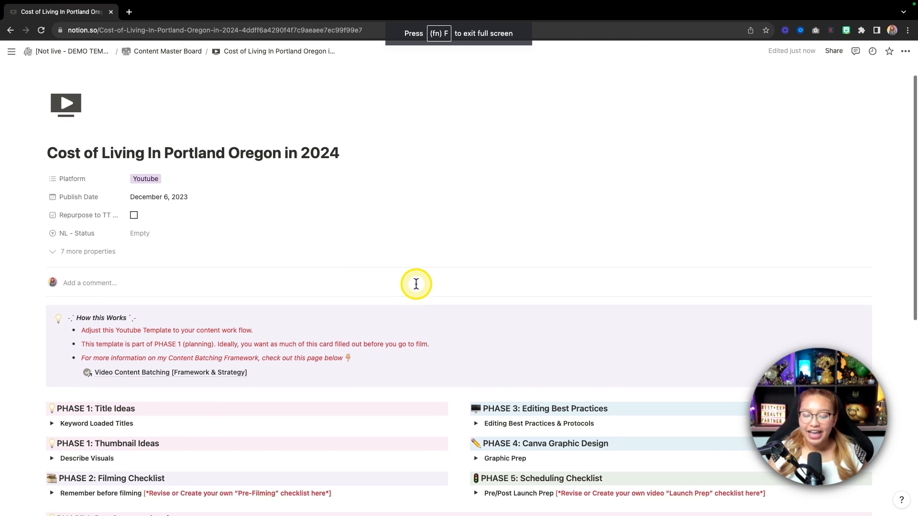
Expand the Keywords section's Keyword Research table and switch to the split-screen YouTube desktop
{"action": "scroll", "scroll_direction": "down", "scroll_amount": 3}
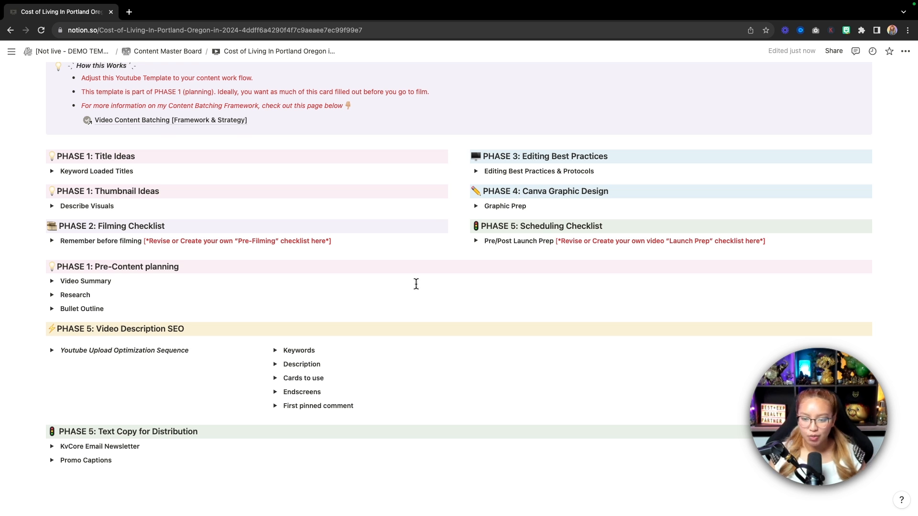
{"action": "scroll", "scroll_direction": "down", "scroll_amount": 3}
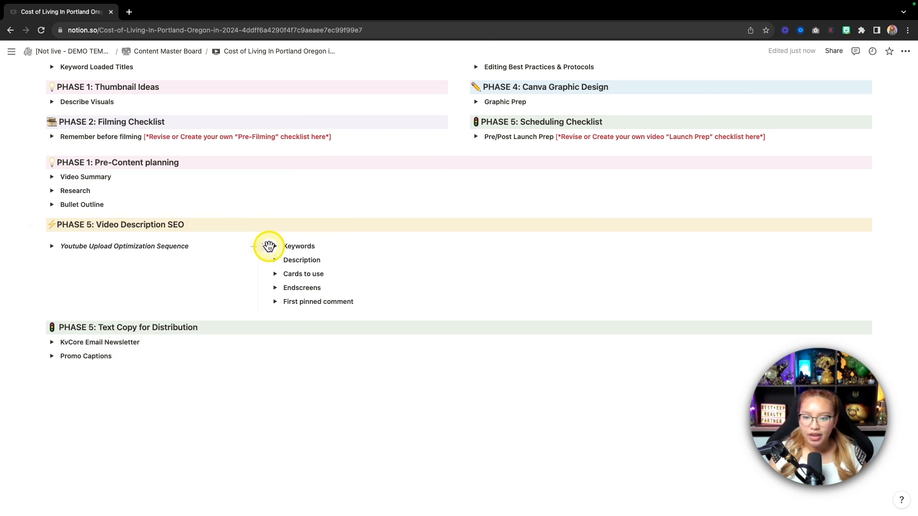
{"action": "left_click", "coordinate": [275, 245]}
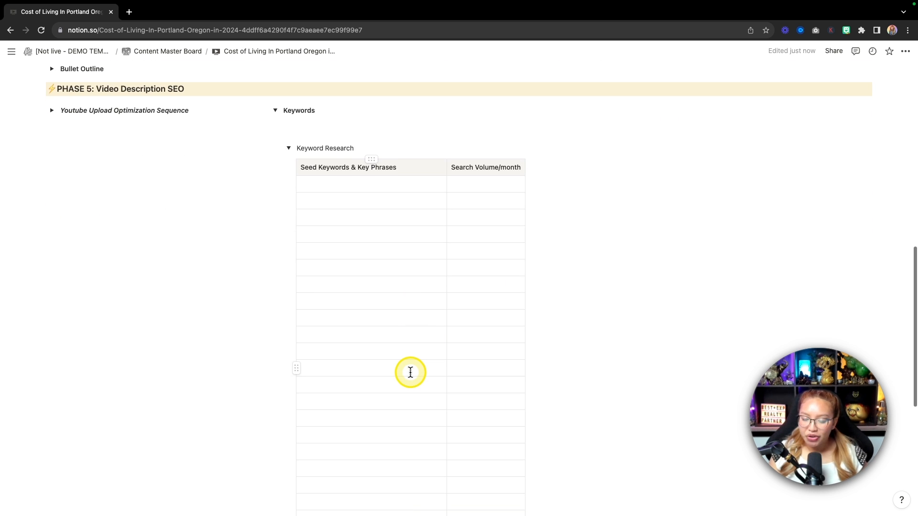
{"action": "scroll", "scroll_direction": "down", "scroll_amount": 3}
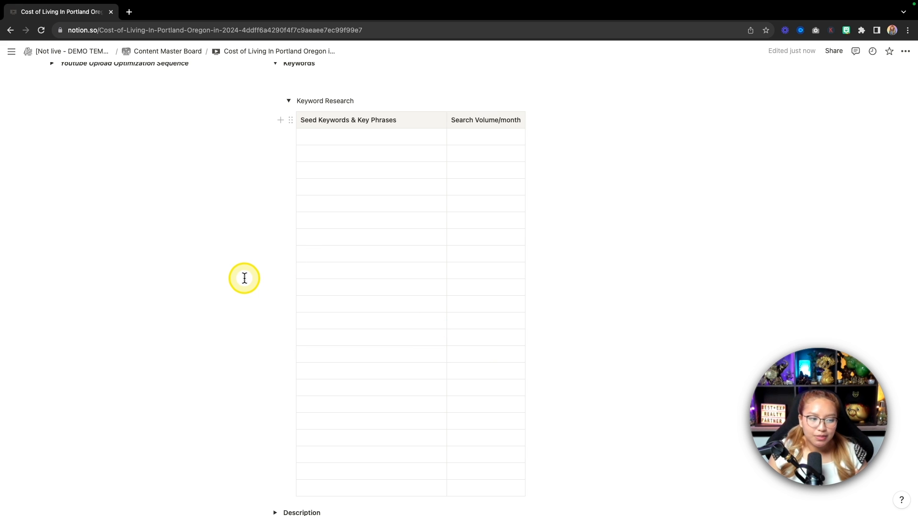
{"action": "mouse_move", "coordinate": [354, 215]}
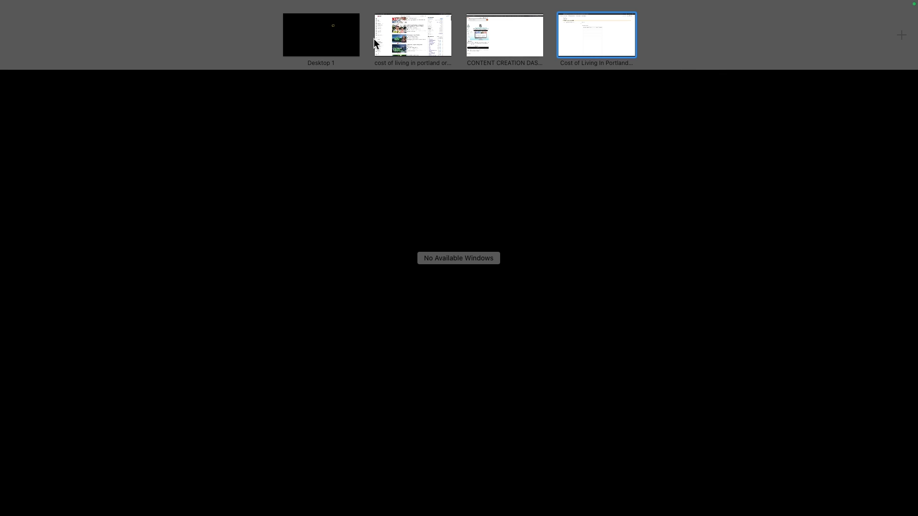
{"action": "left_click", "coordinate": [597, 35]}
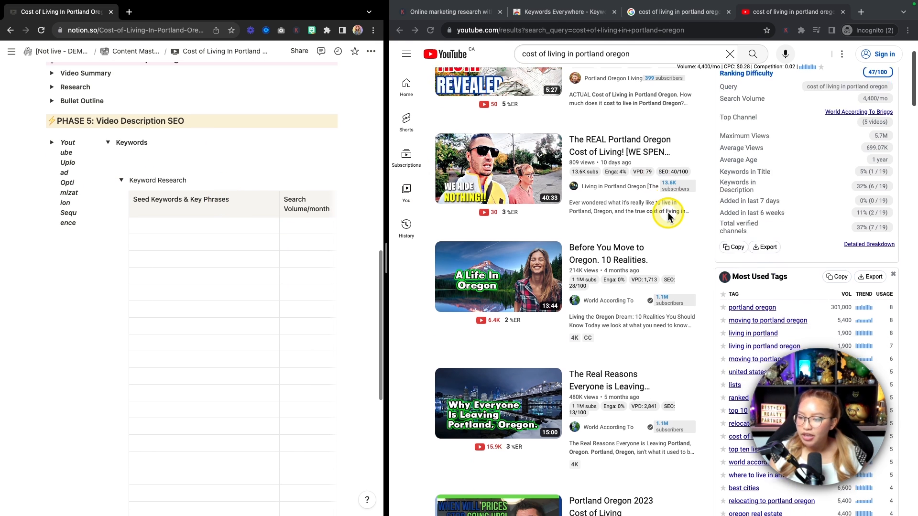
Enter six Portland tag phrases with monthly volumes such as 5400, 1900 and 1900
{"action": "scroll", "scroll_direction": "down", "scroll_amount": 3}
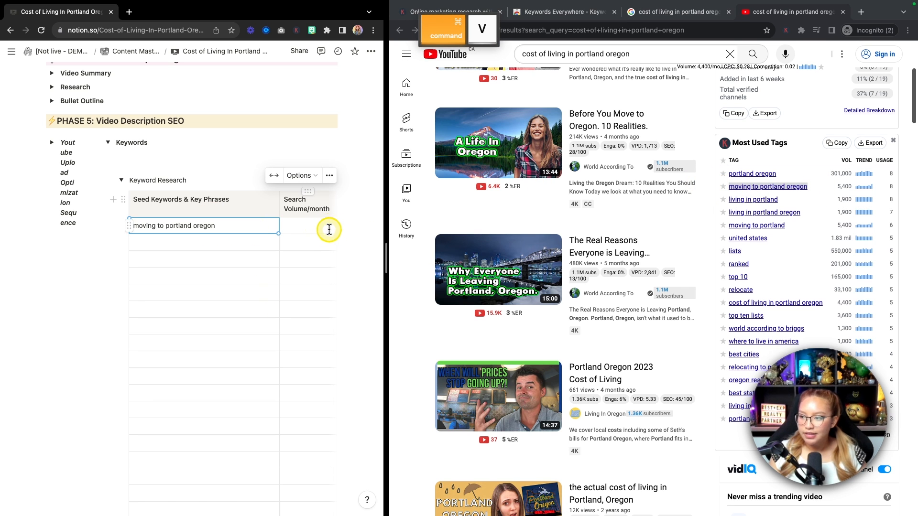
{"action": "type", "text": "5400"}
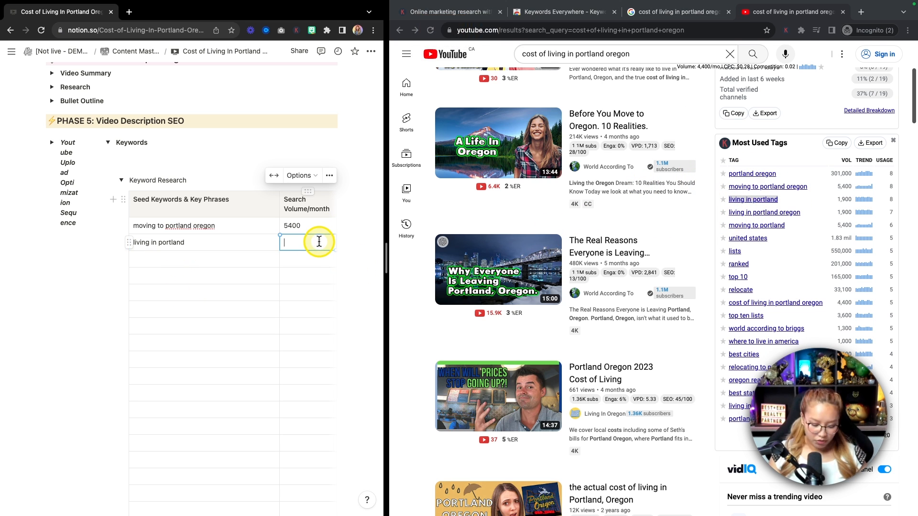
{"action": "type", "text": "1900"}
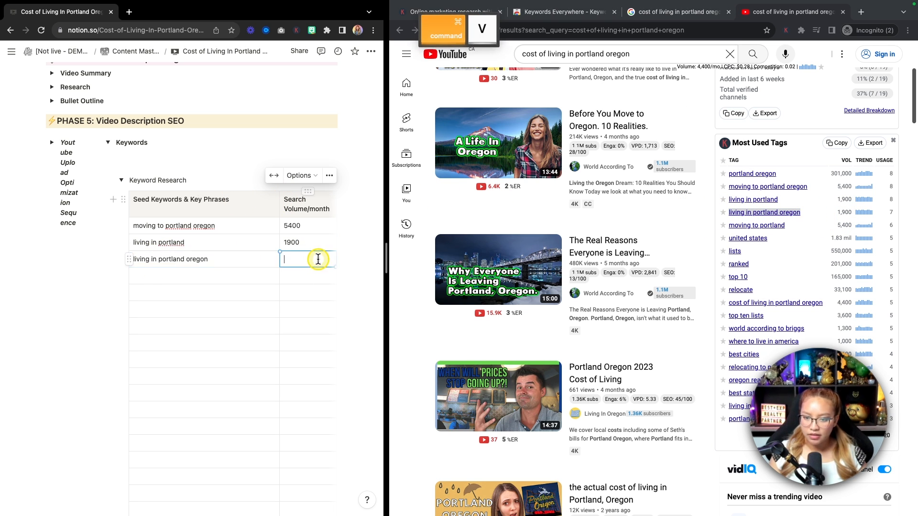
{"action": "type", "text": "1900"}
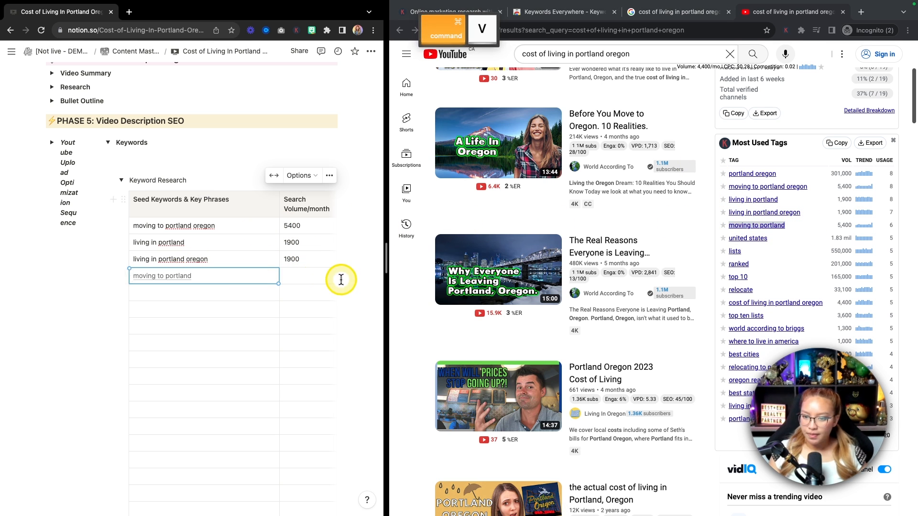
{"action": "type", "text": "5400"}
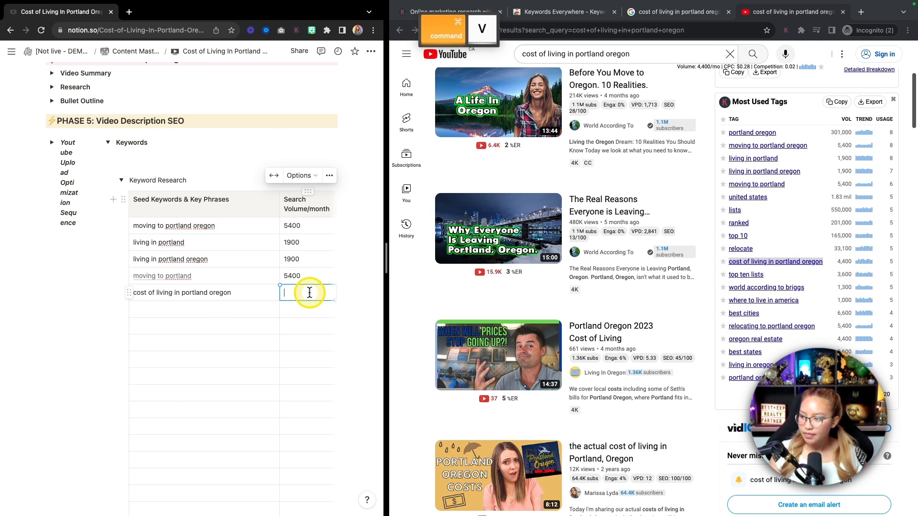
{"action": "type", "text": "4"}
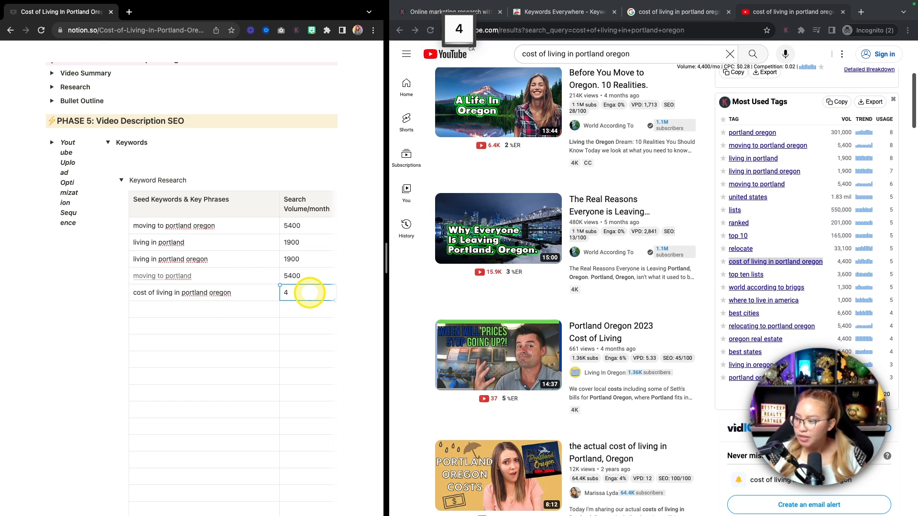
{"action": "type", "text": "400"}
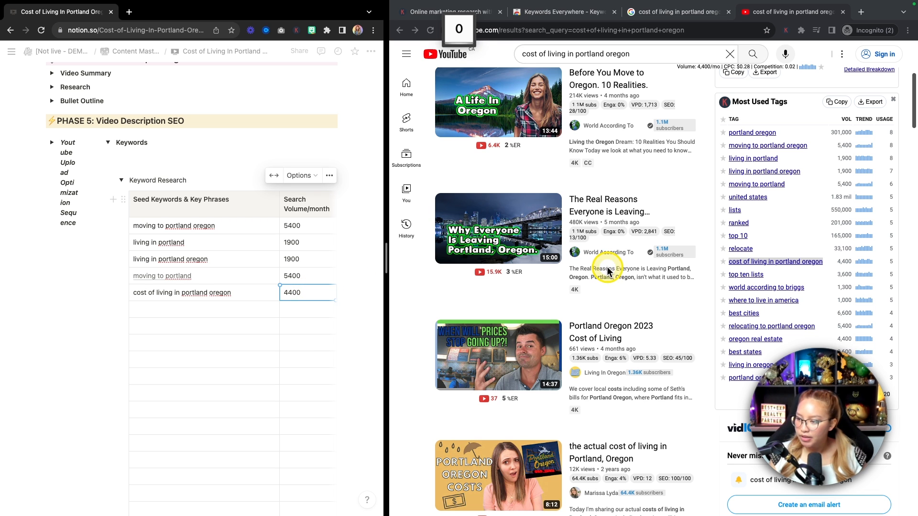
{"action": "scroll", "scroll_direction": "down", "scroll_amount": 3}
{"action": "type", "text": "5400"}
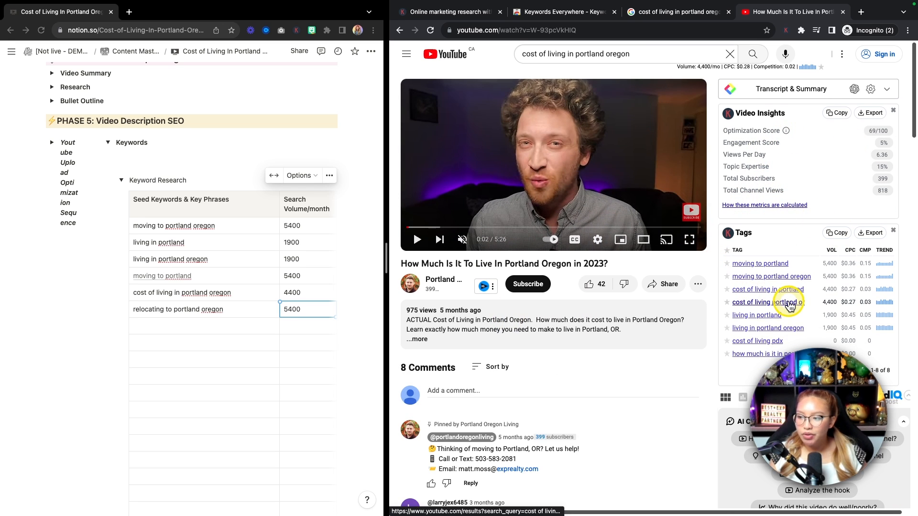
Open 'How Much Is It To Live In Portland Oregon in 2023?', showing tag volumes and full description
{"action": "scroll", "scroll_direction": "down", "scroll_amount": 3}
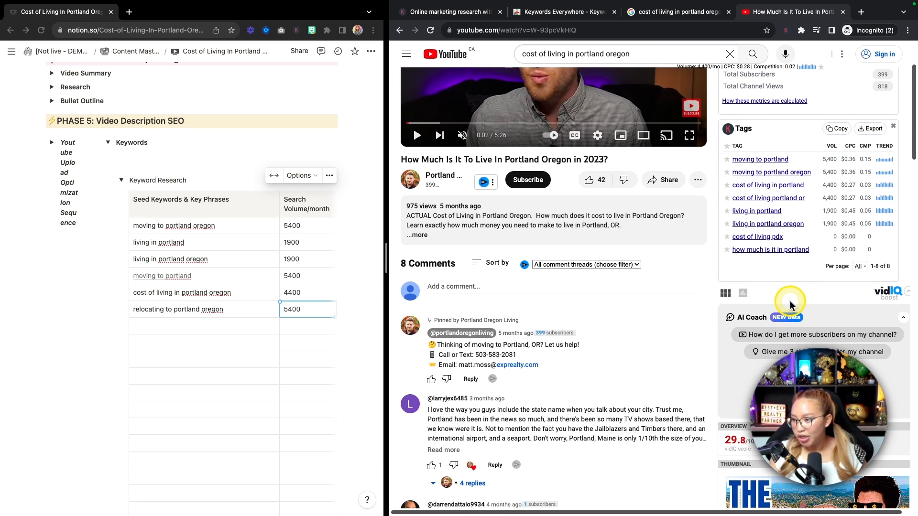
{"action": "mouse_move", "coordinate": [716, 167]}
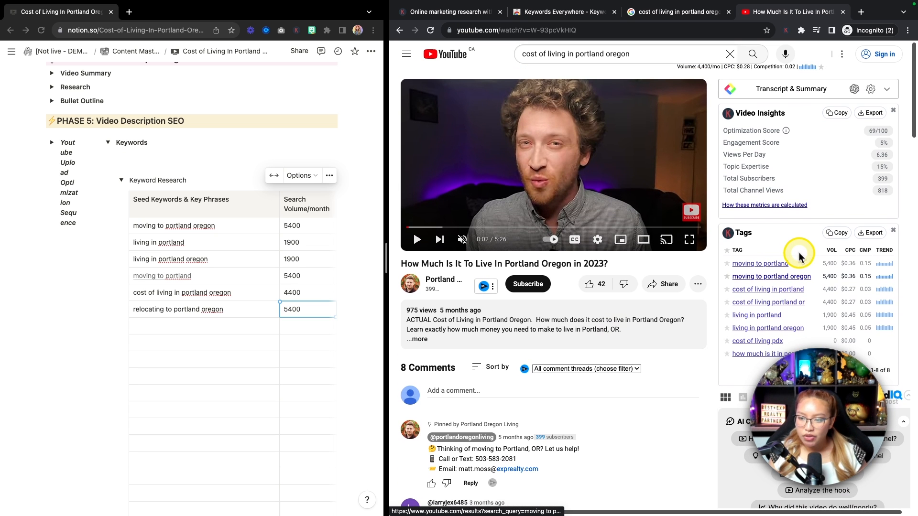
{"action": "left_click", "coordinate": [415, 339]}
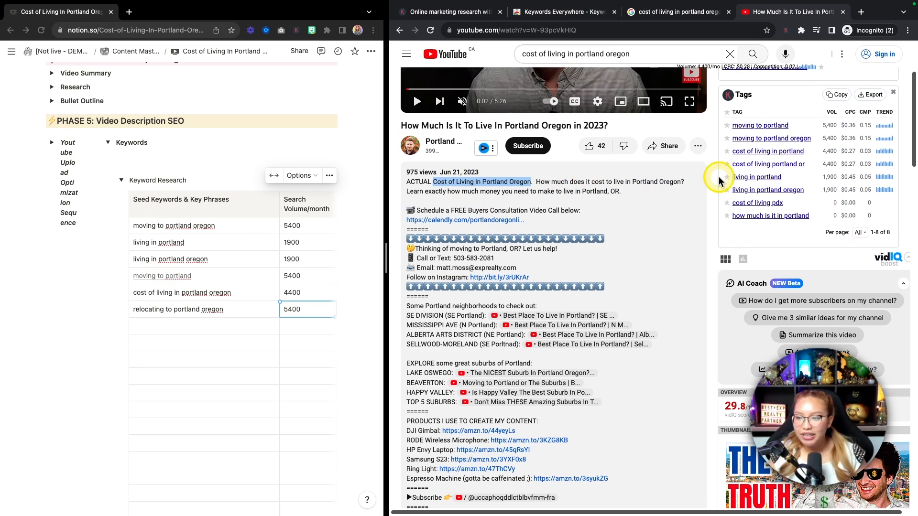
{"action": "mouse_move", "coordinate": [686, 219]}
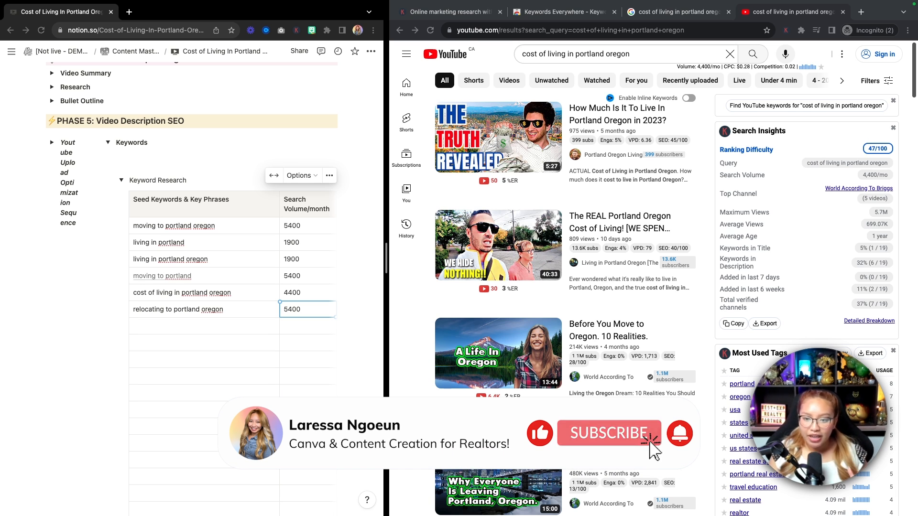
{"action": "scroll", "scroll_direction": "down", "scroll_amount": 3}
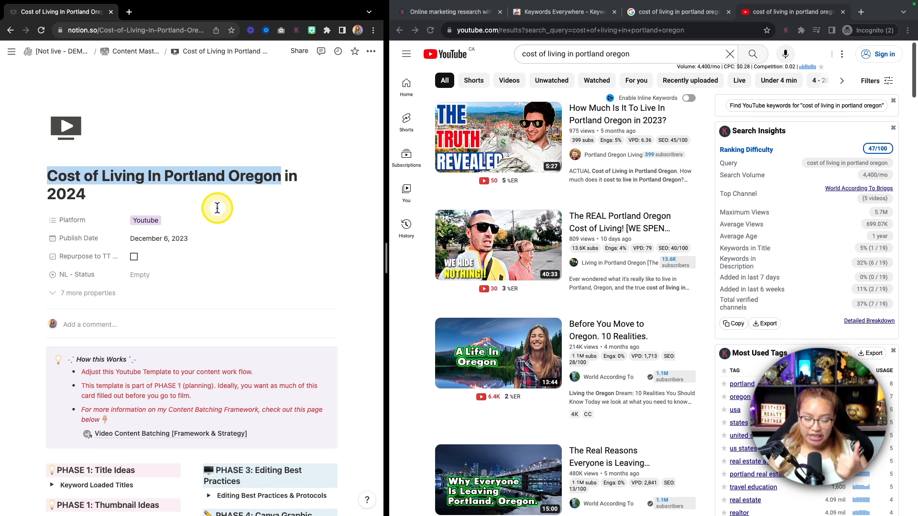
{"action": "scroll", "scroll_direction": "down", "scroll_amount": 3}
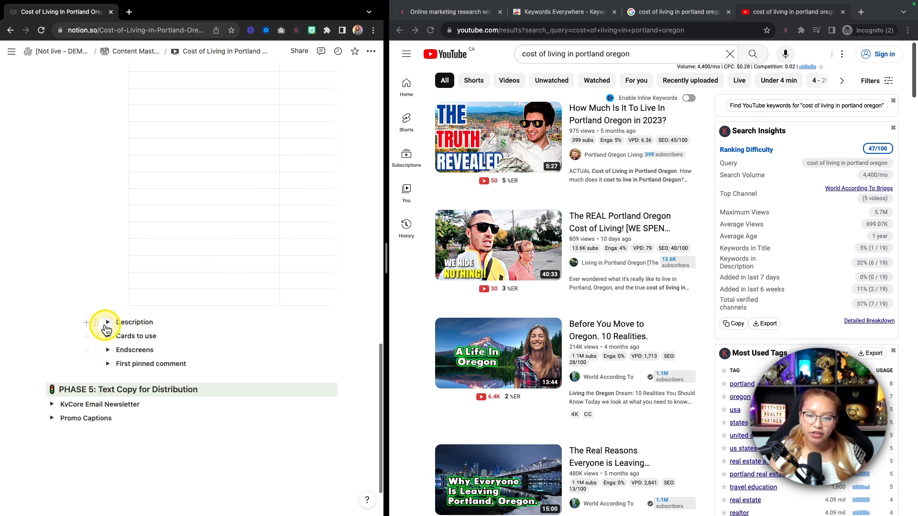
Expand the Description toggle and select its placeholder template text
{"action": "left_click", "coordinate": [108, 322]}
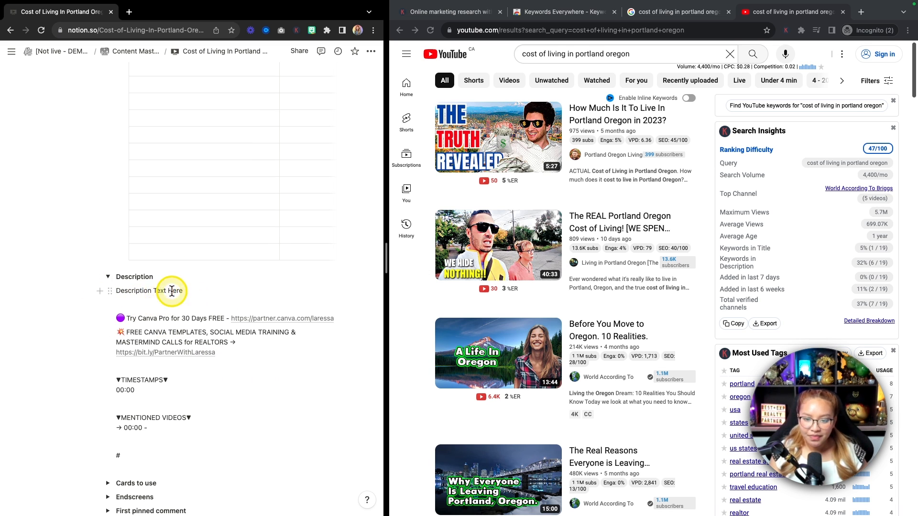
{"action": "double_click", "coordinate": [148, 291]}
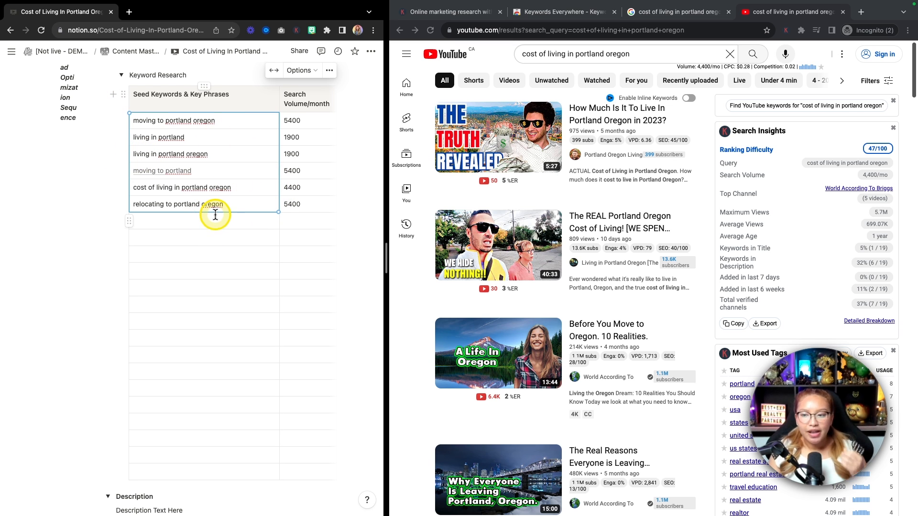
{"action": "scroll", "scroll_direction": "down", "scroll_amount": 3}
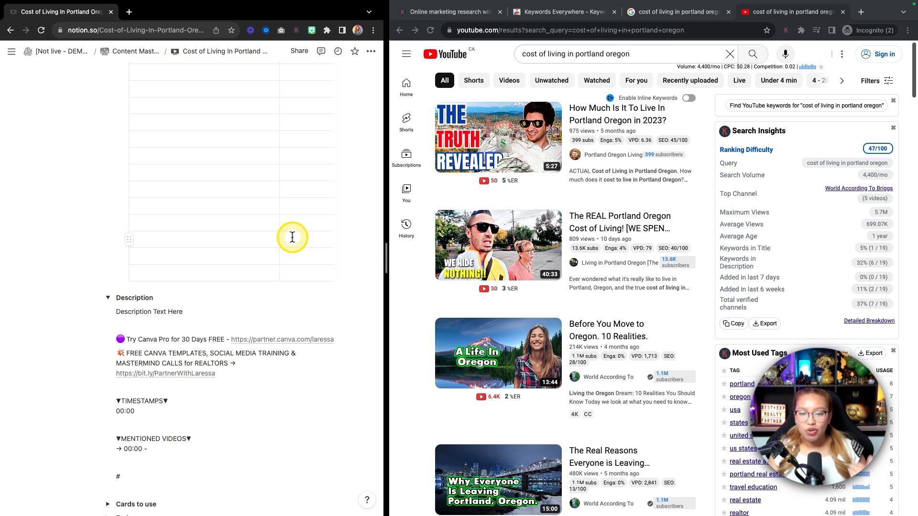
{"action": "mouse_move", "coordinate": [286, 237]}
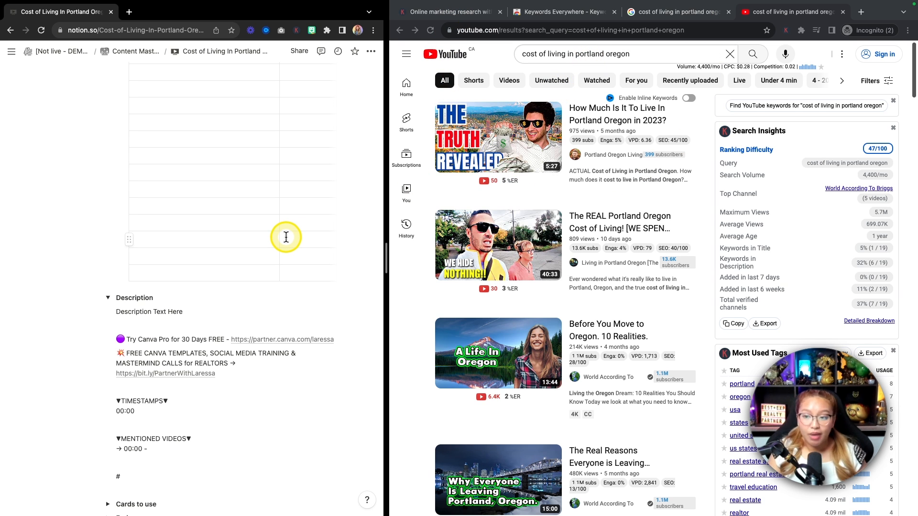
{"action": "scroll", "scroll_direction": "down", "scroll_amount": 3}
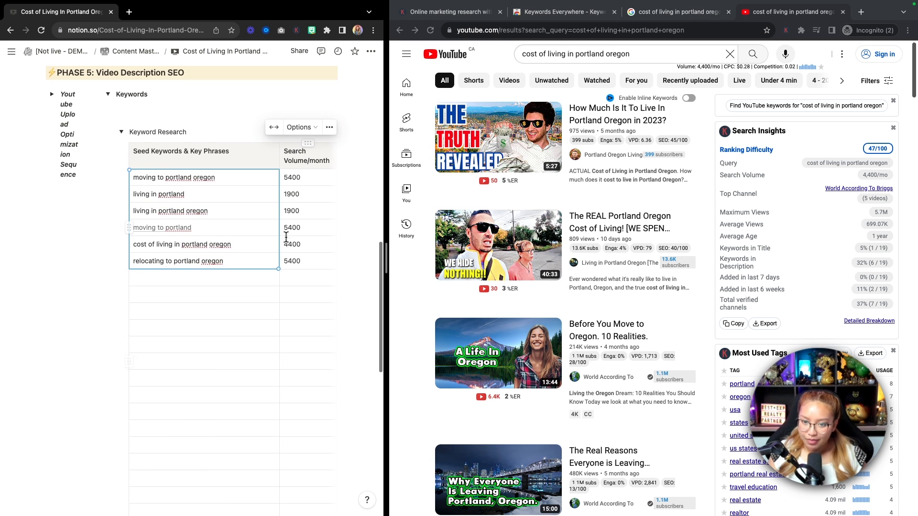
{"action": "scroll", "scroll_direction": "down", "scroll_amount": 3}
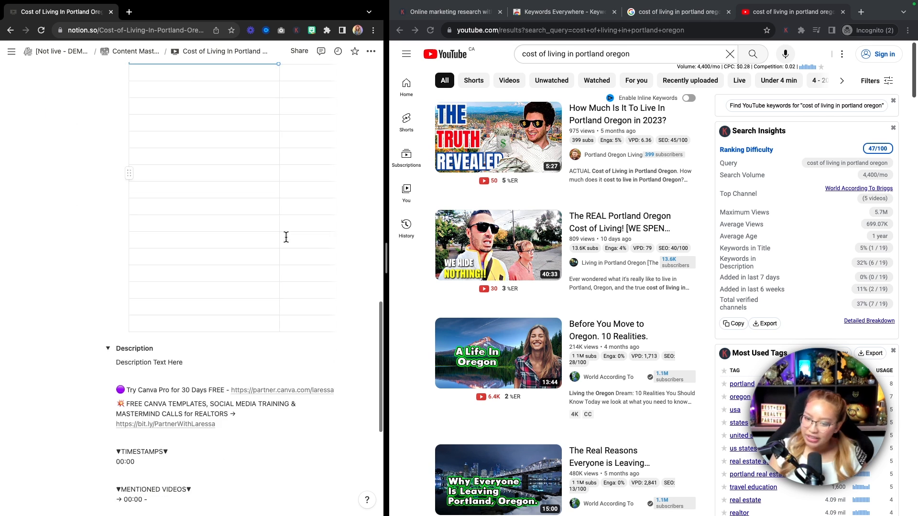